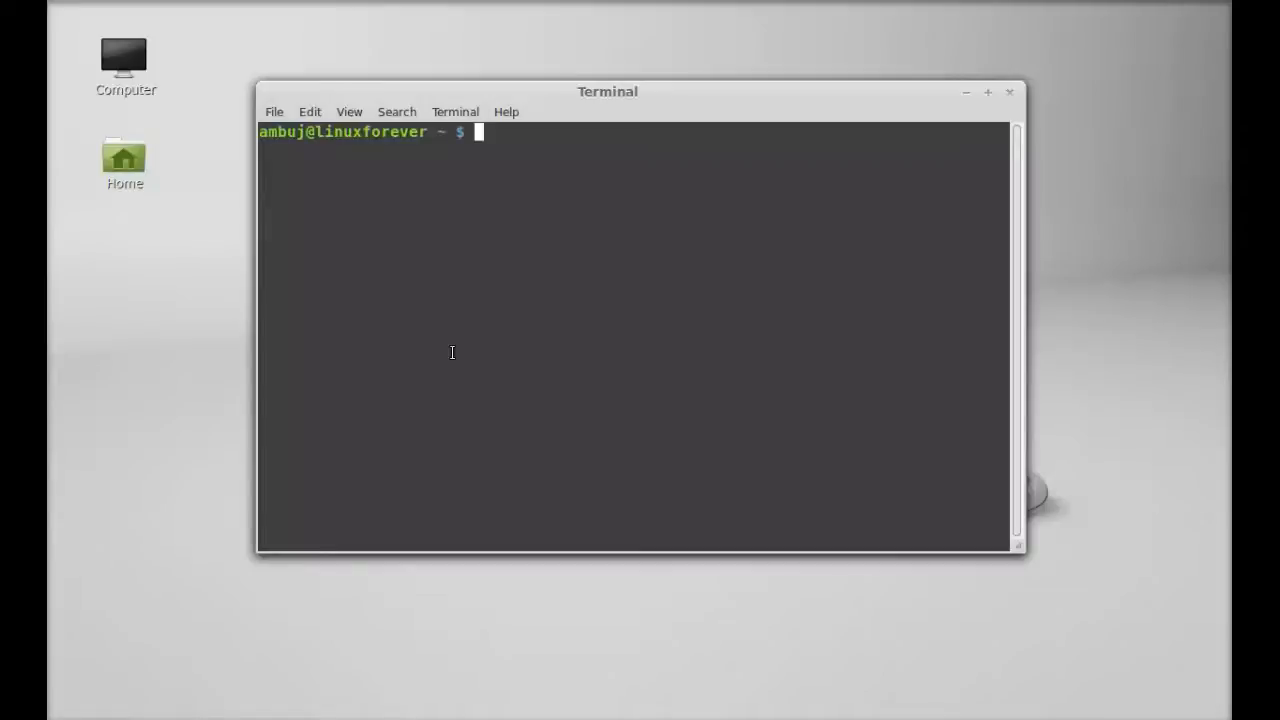
Step: Type 'sudo add-apt-repository ppa:osmoma/audio-recorder' at the prompt without running it
text(sudo add-apt)
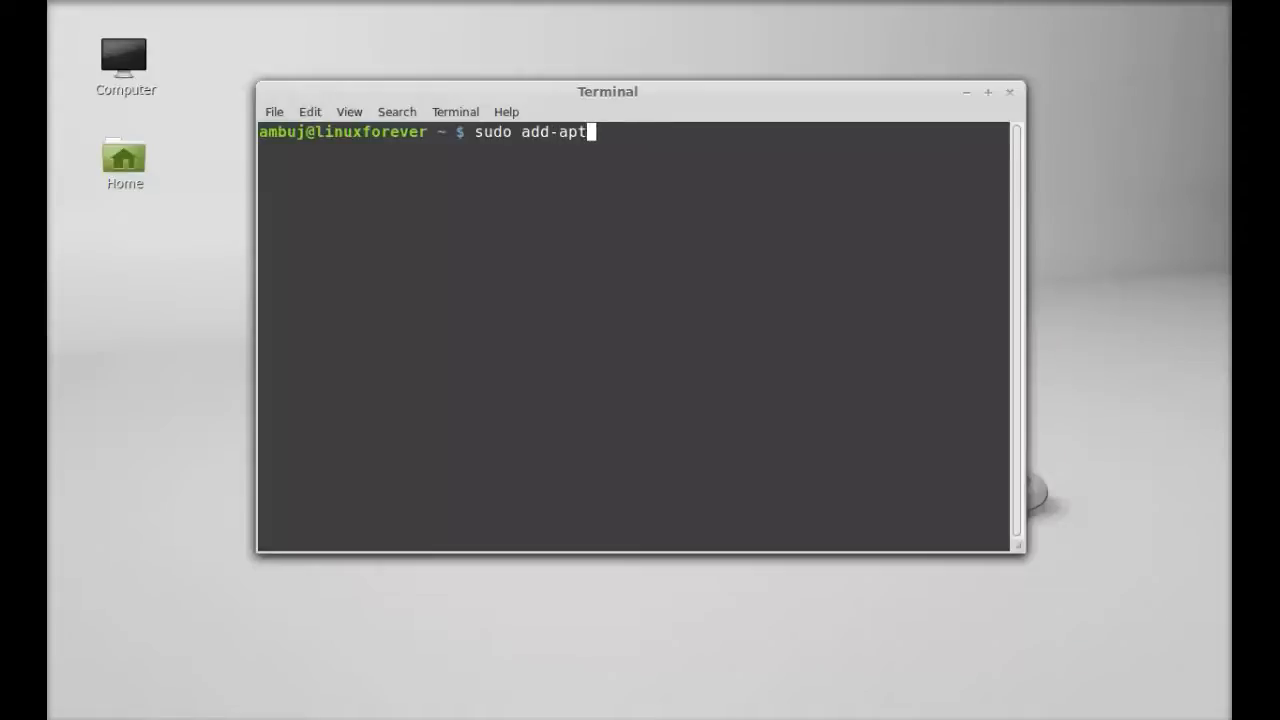
text(-reposito)
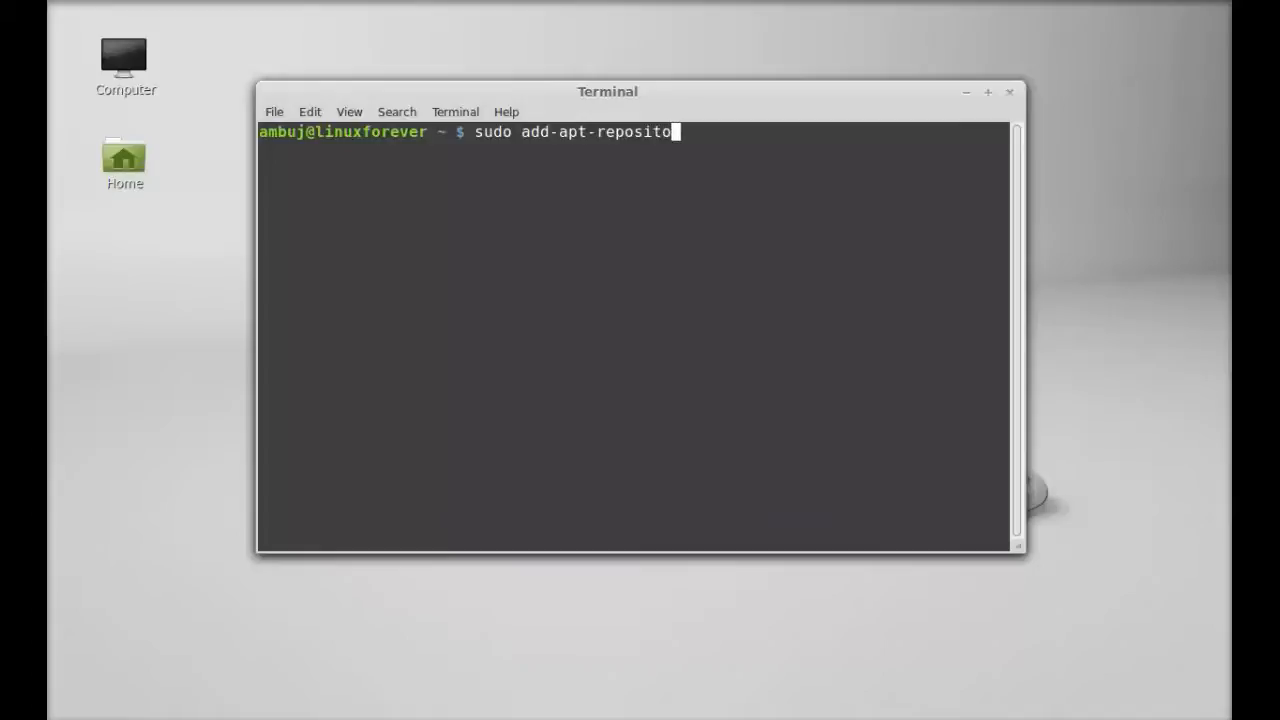
text(ry)
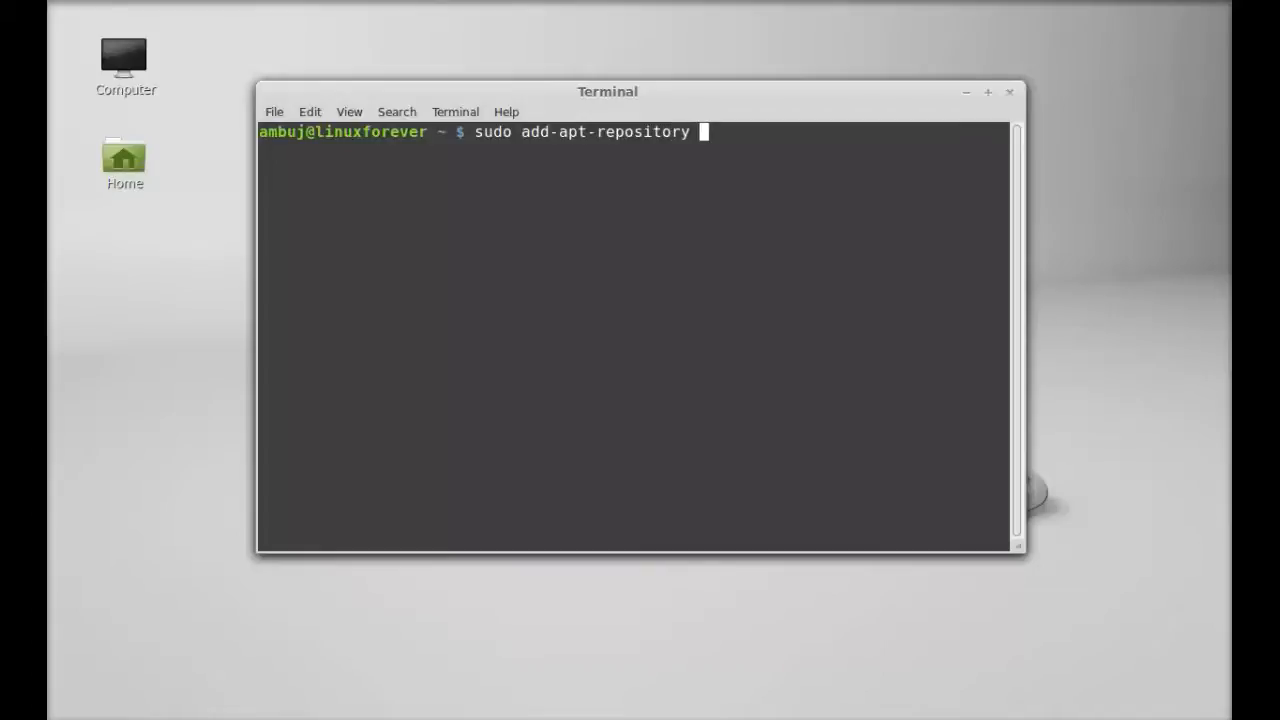
text(pp)
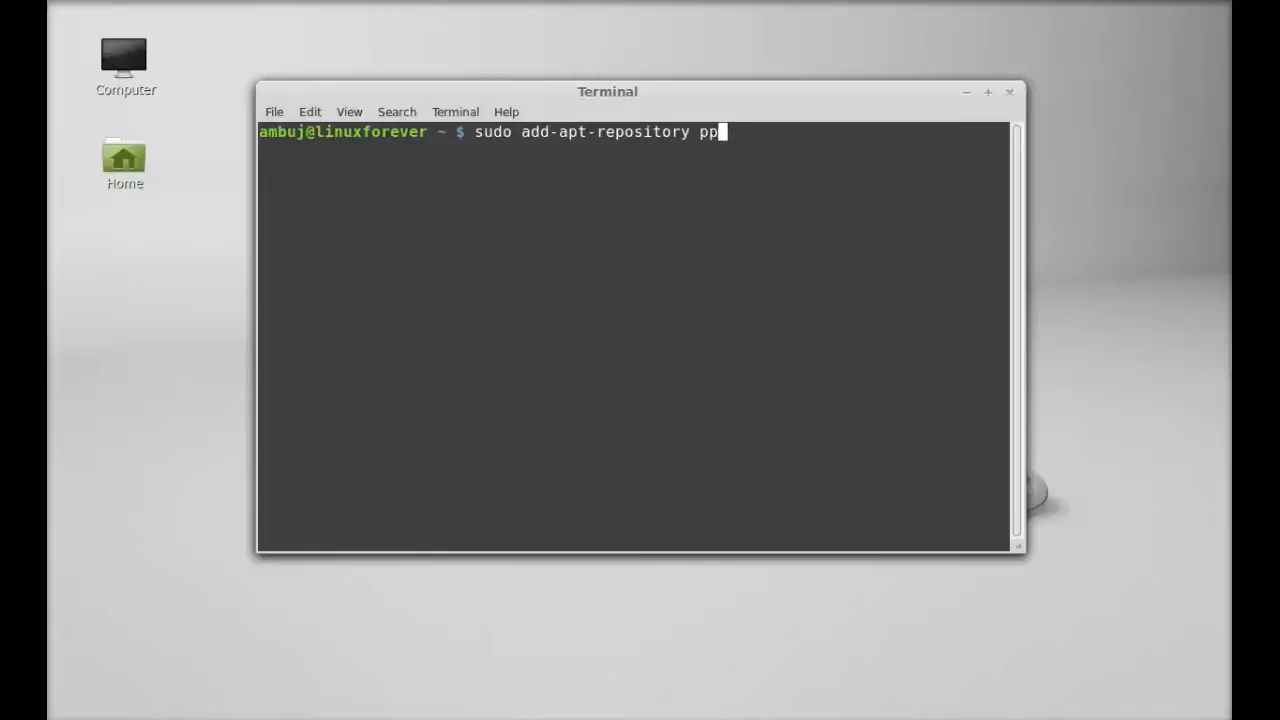
text(a:)
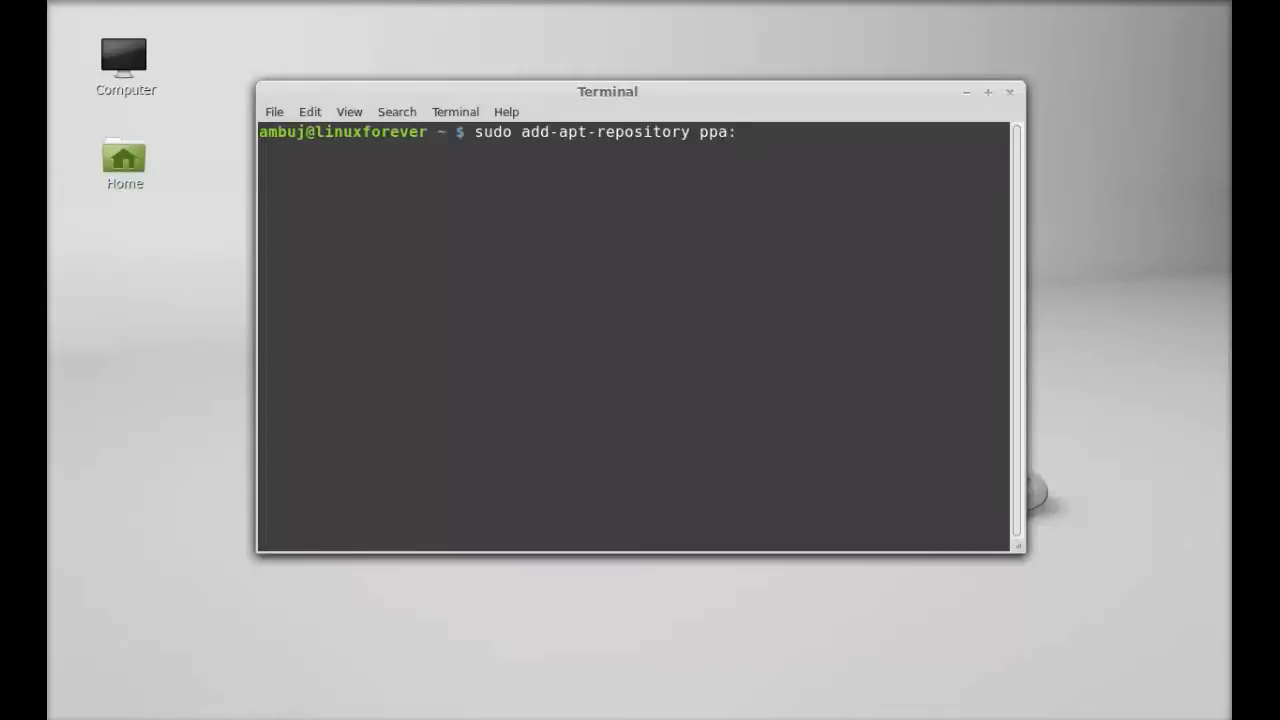
text(os)
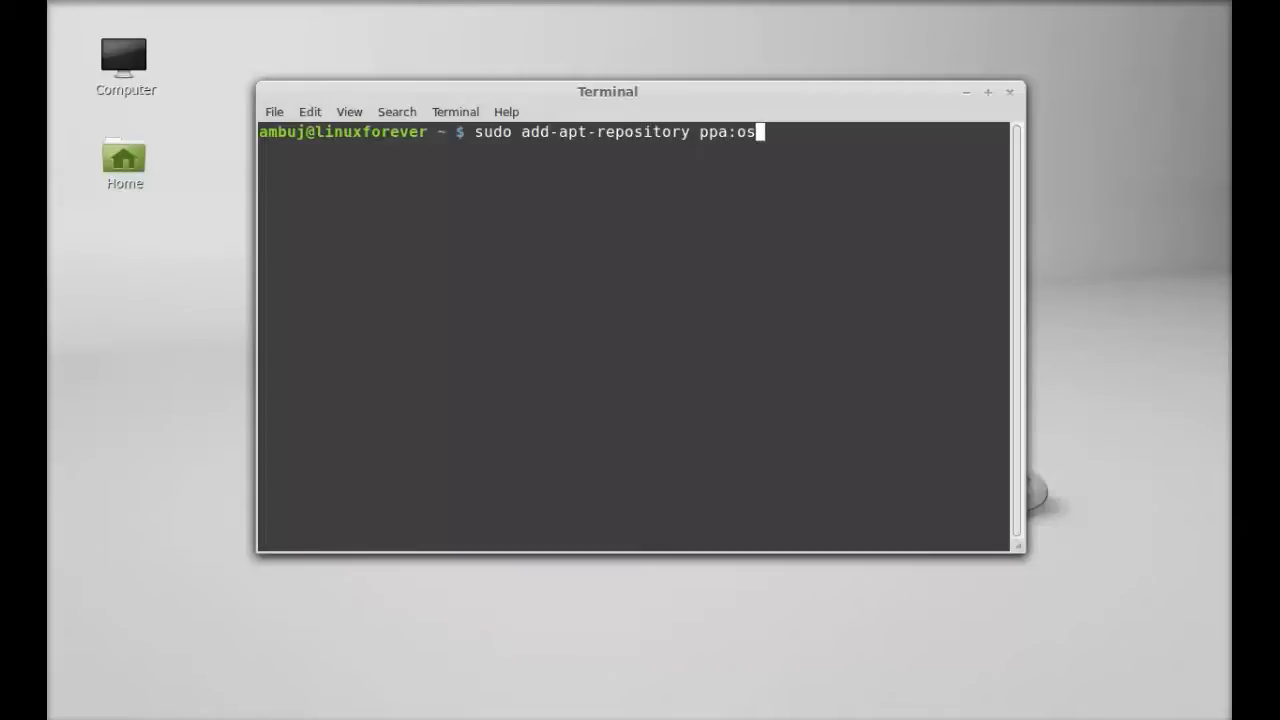
text(mo)
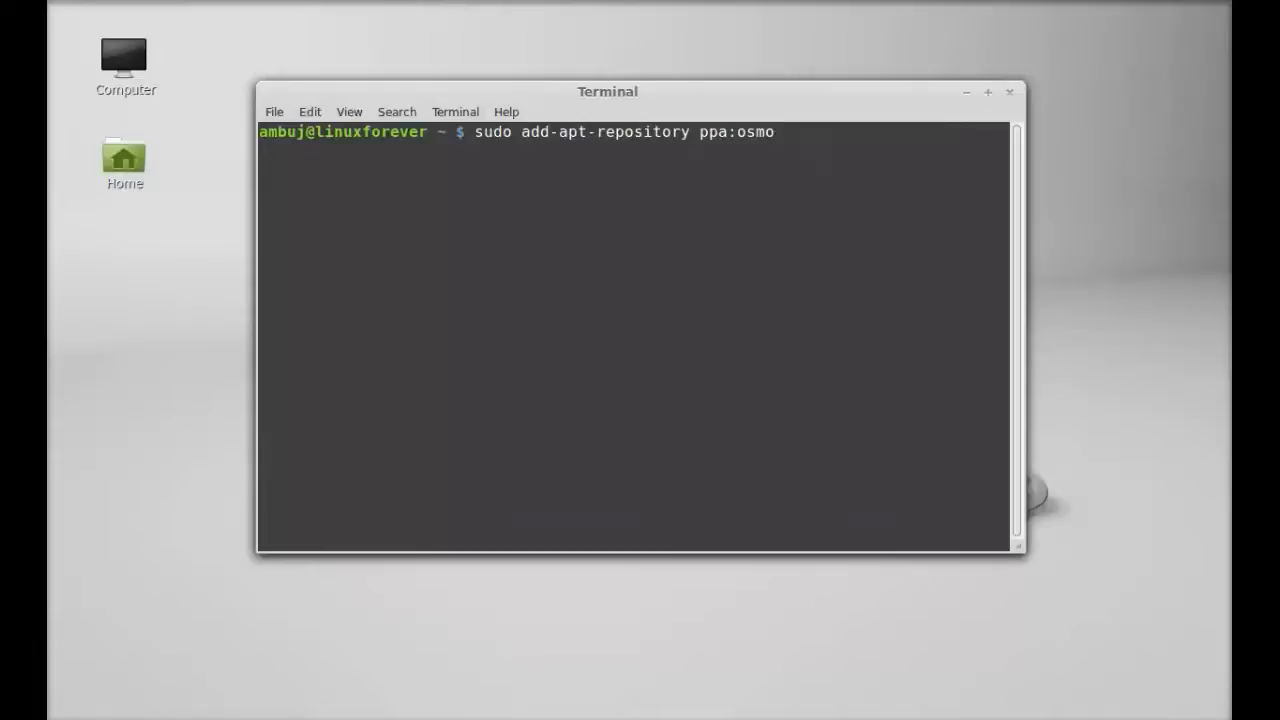
text(ma)
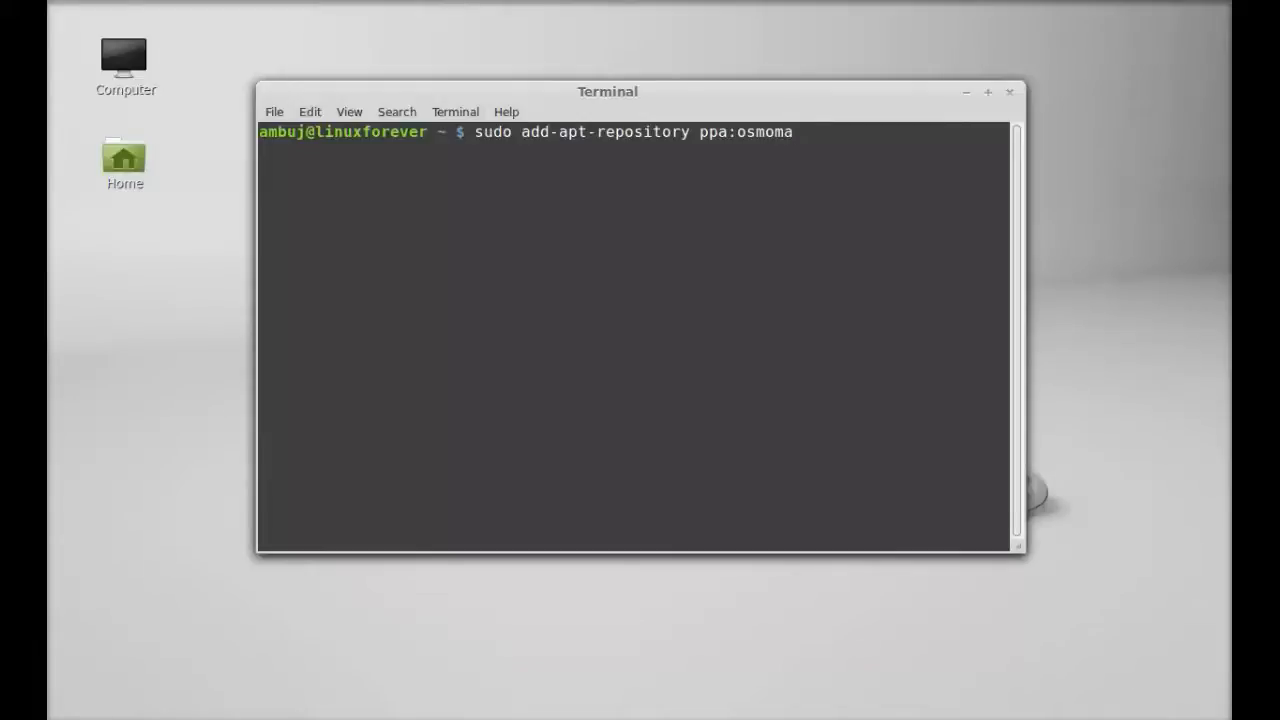
text(audi)
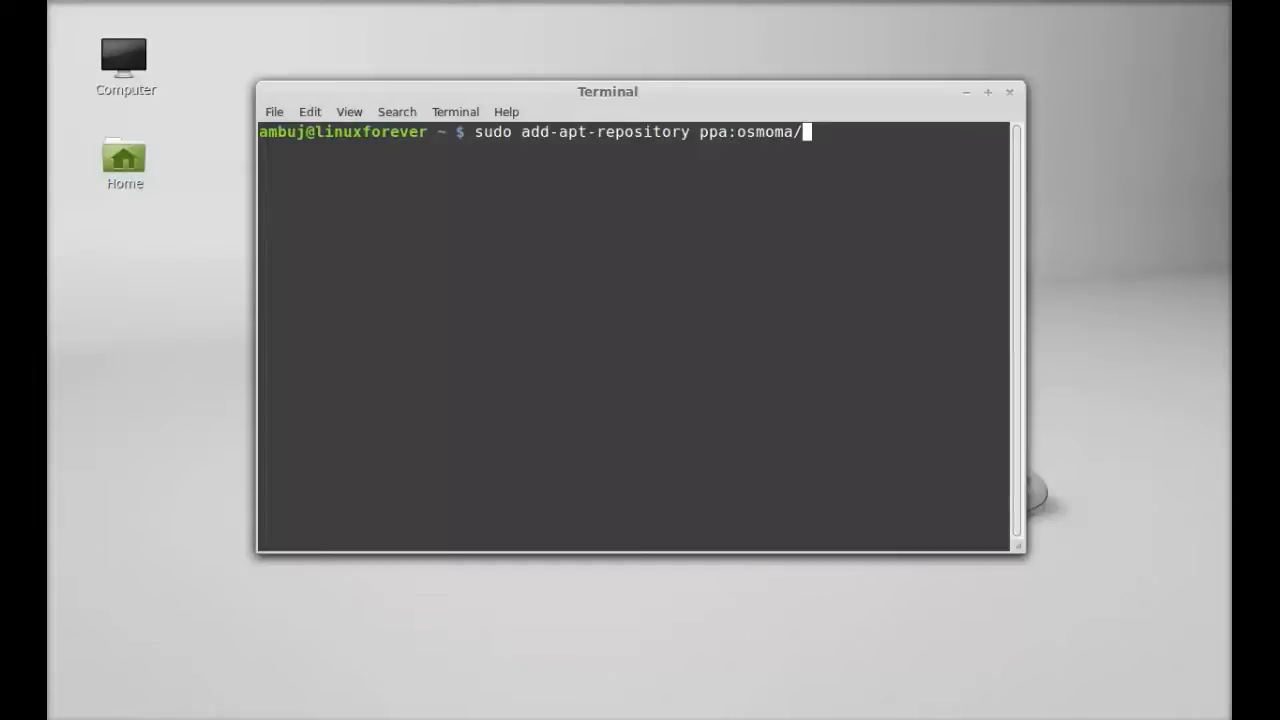
text(a)
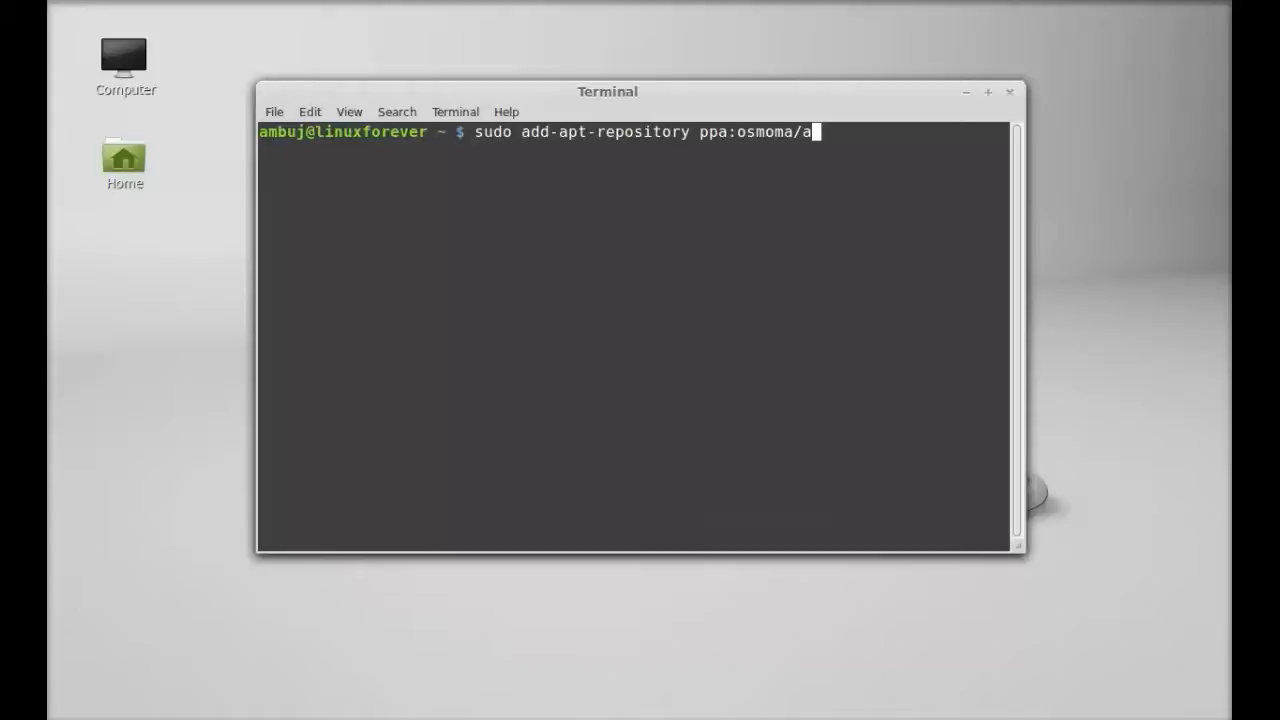
text(udio)
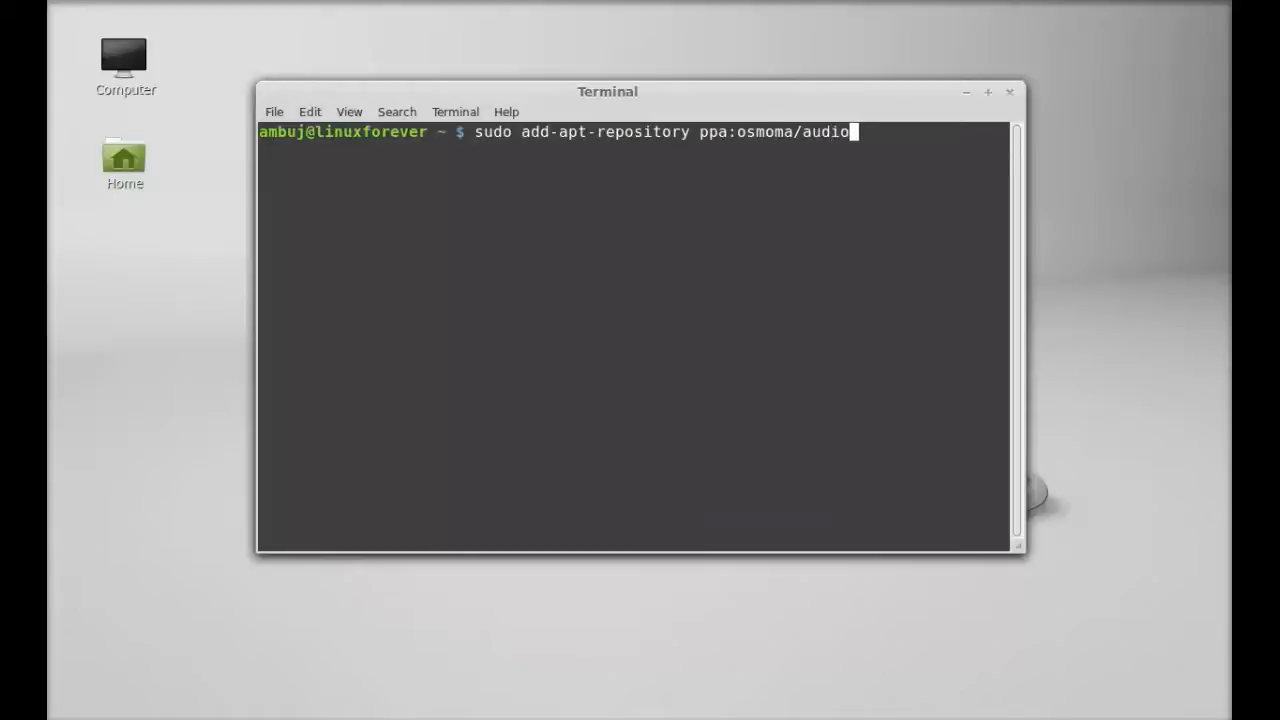
text(-re)
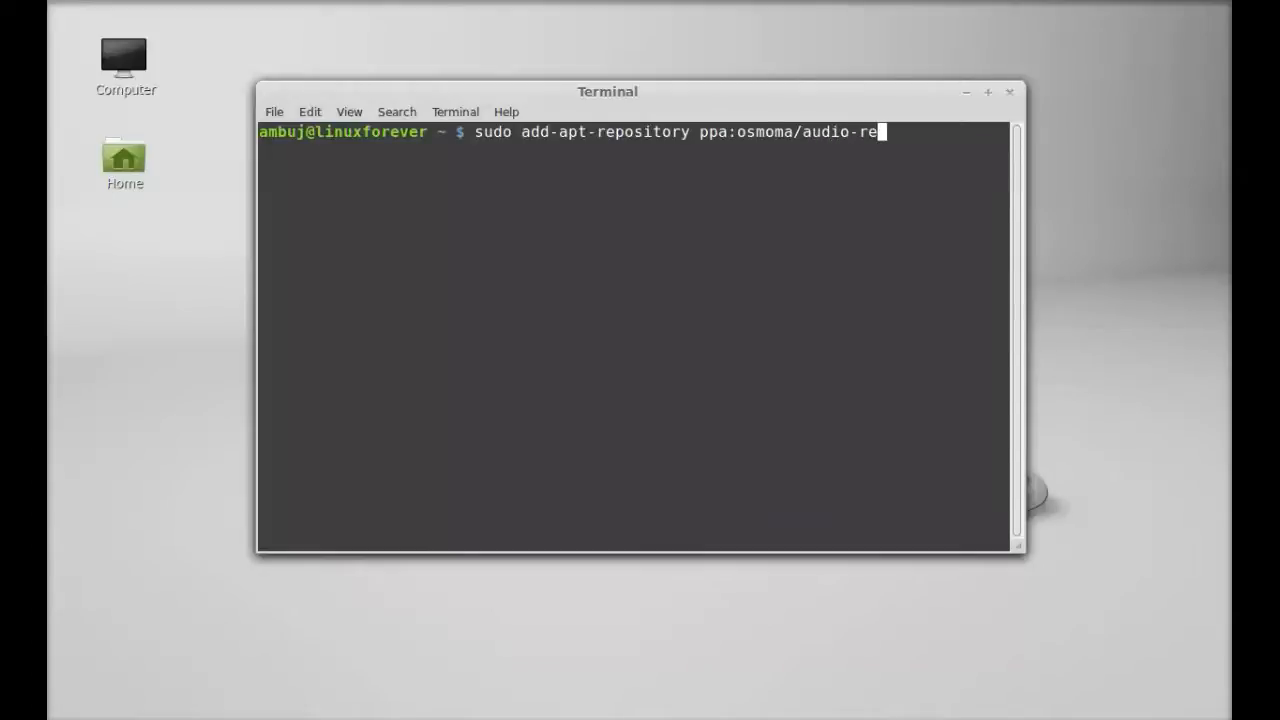
text(corde)
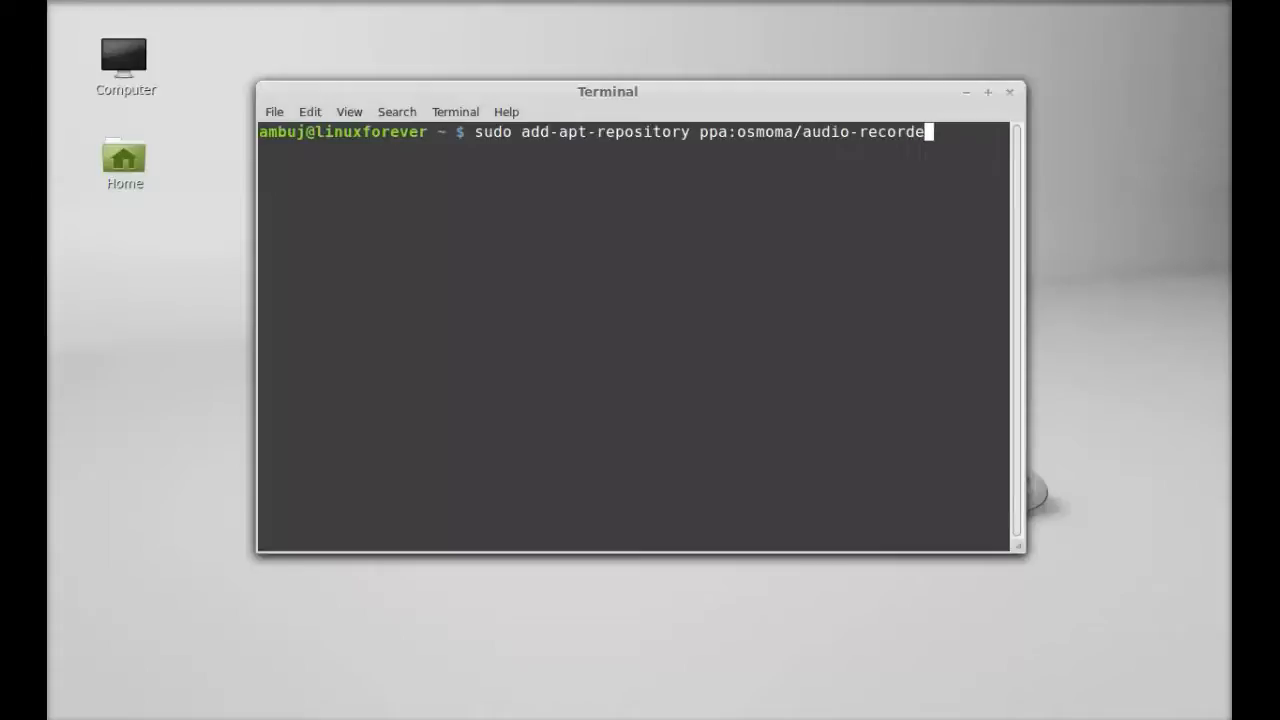
text(r)
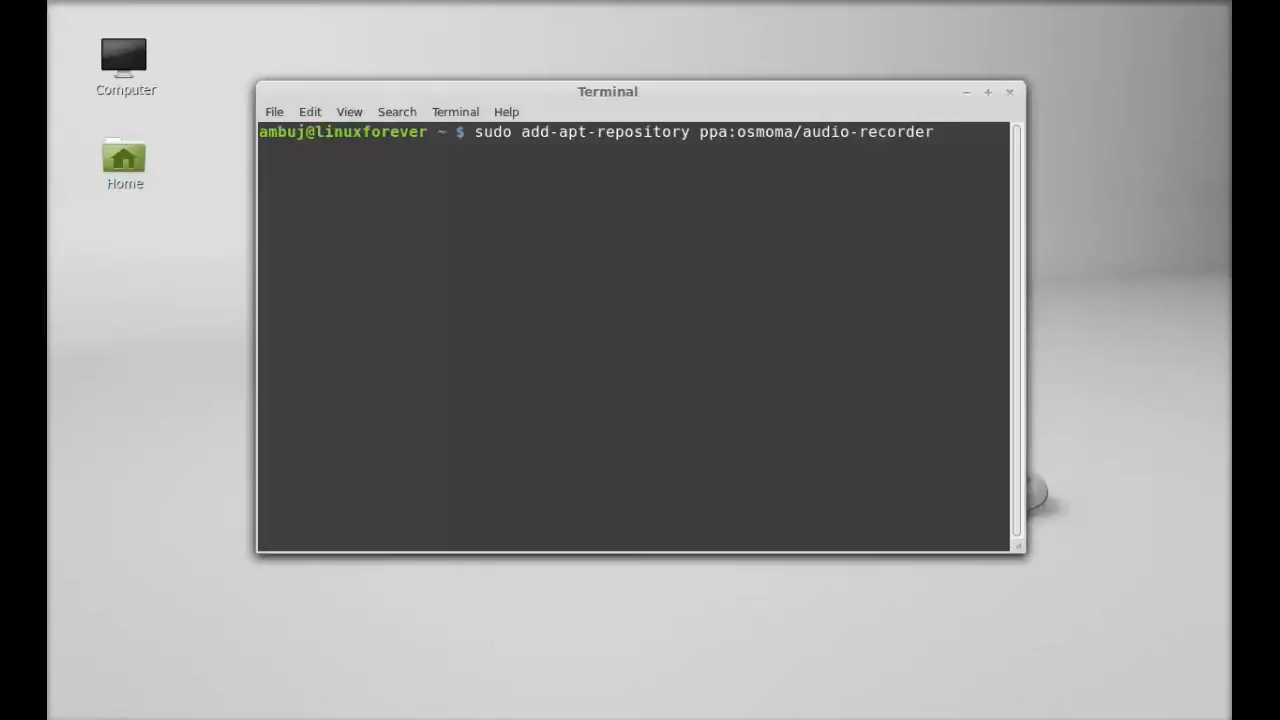
Step: Run the add-apt-repository command to add the osmoma/audio-recorder PPA and import its key
key(Return)
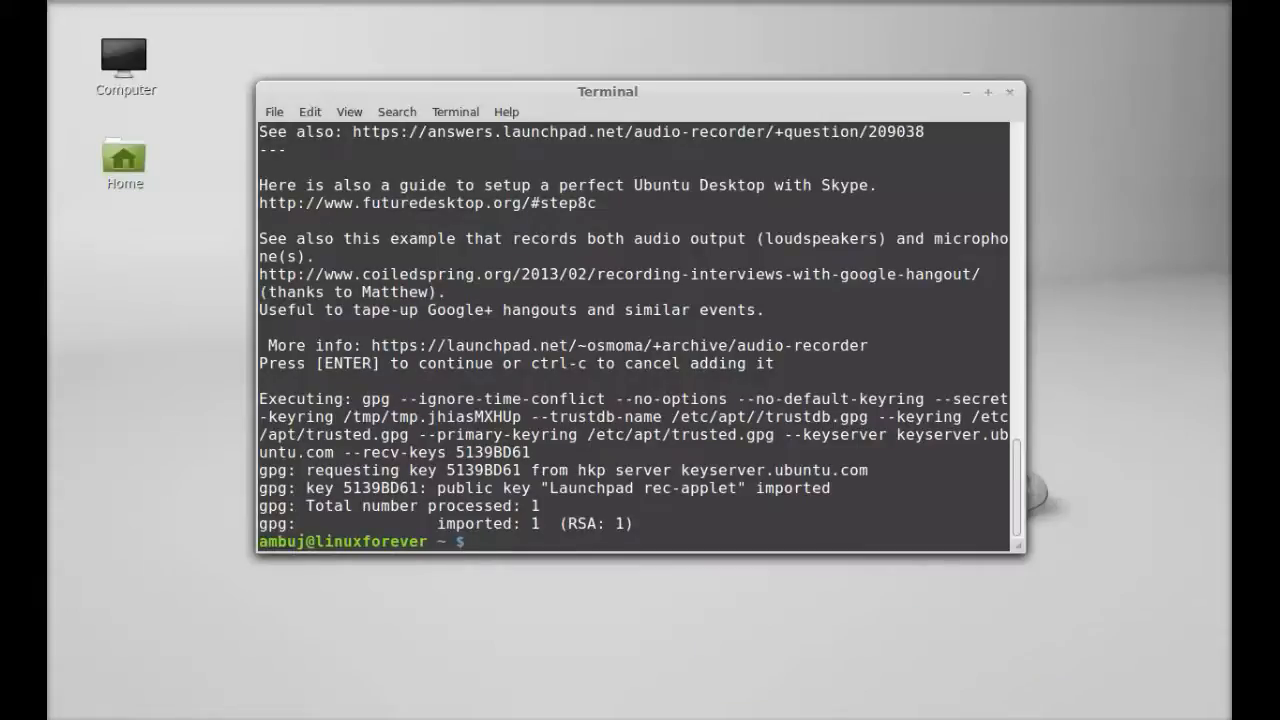
Step: Run 'sudo apt-get update' to refresh package lists, including the new PPA
text(sudo a)
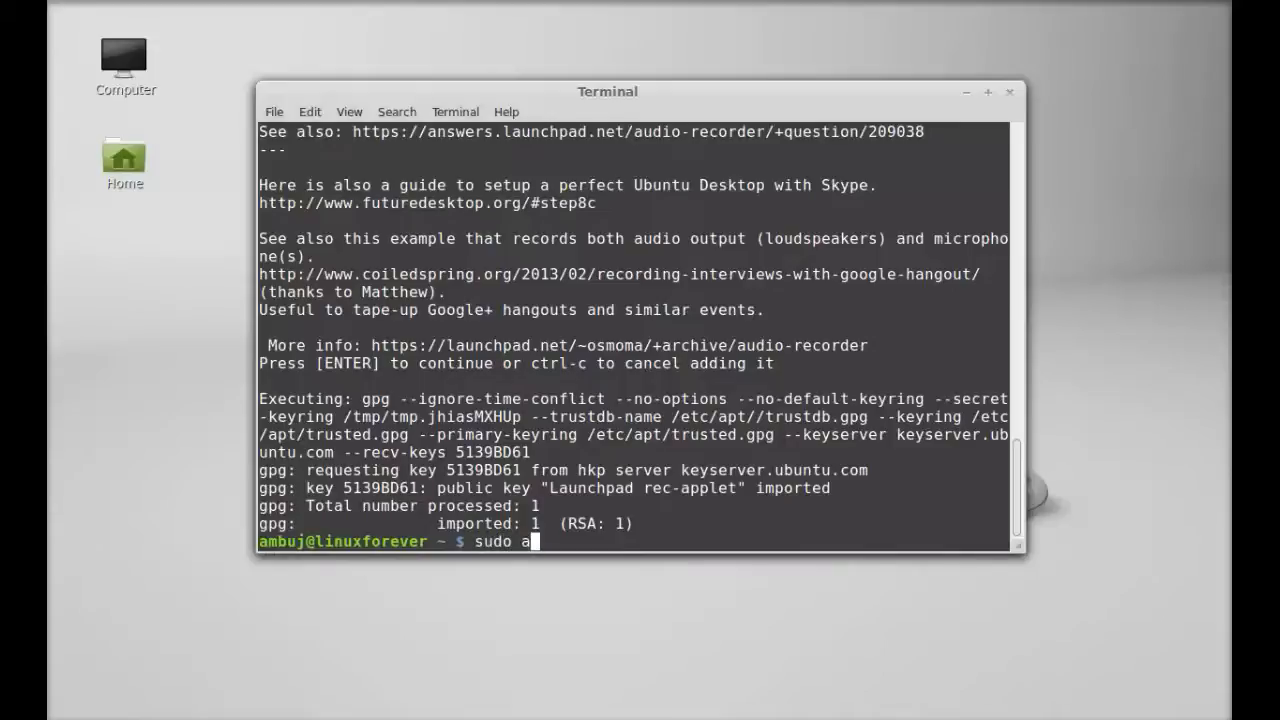
text(pt-g)
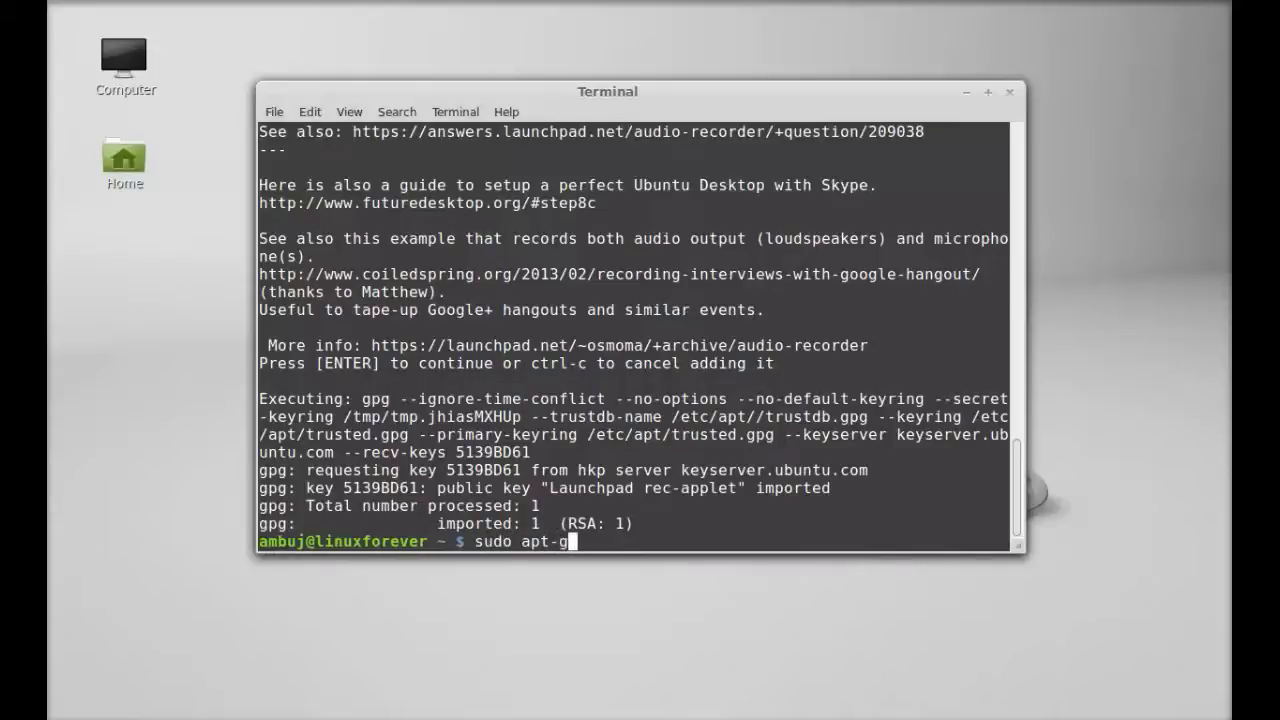
text(et up)
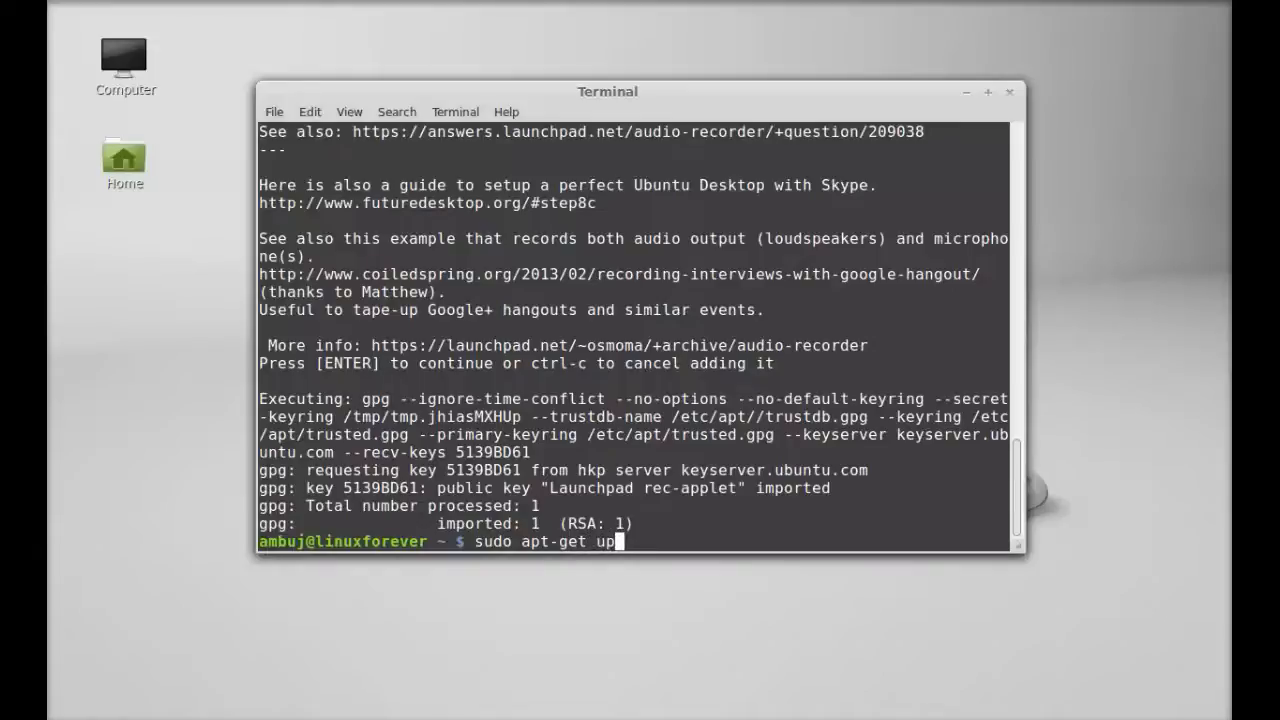
text(date)
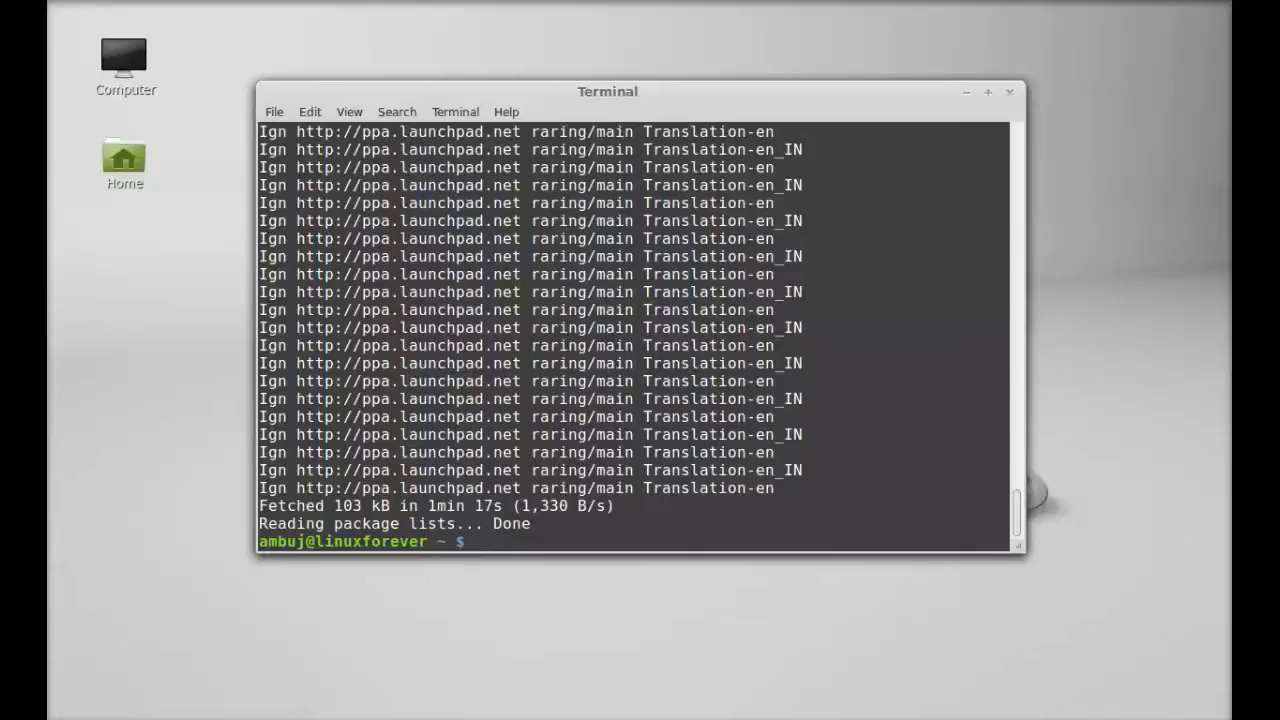
Step: Install the package with 'sudo apt-get install audio-recorder', then close the terminal window
text(s)
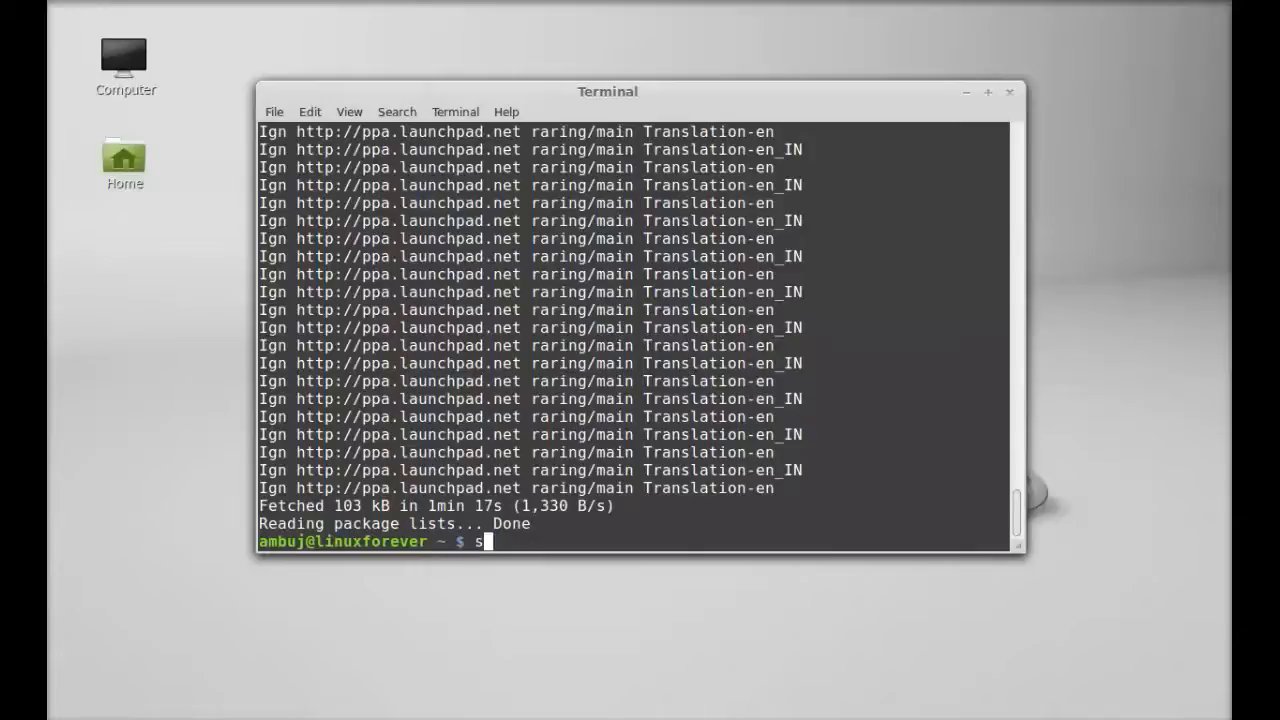
text(udo ap)
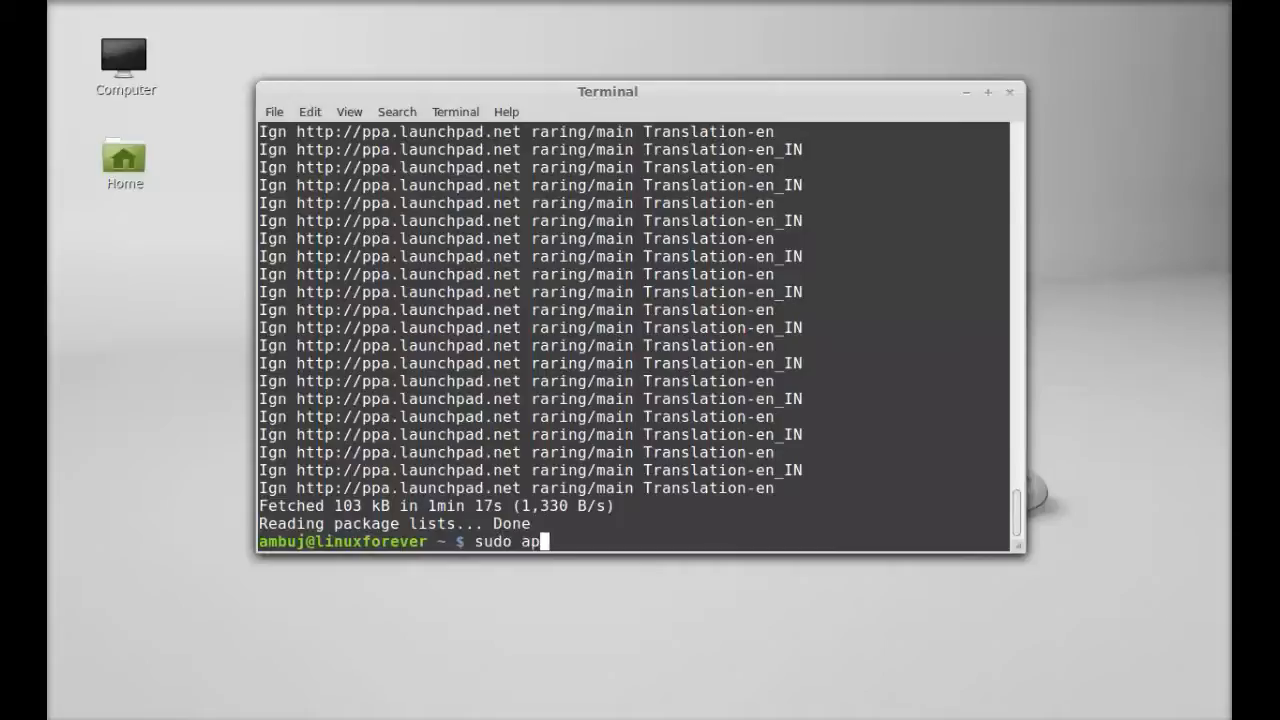
text(t-get install audi)
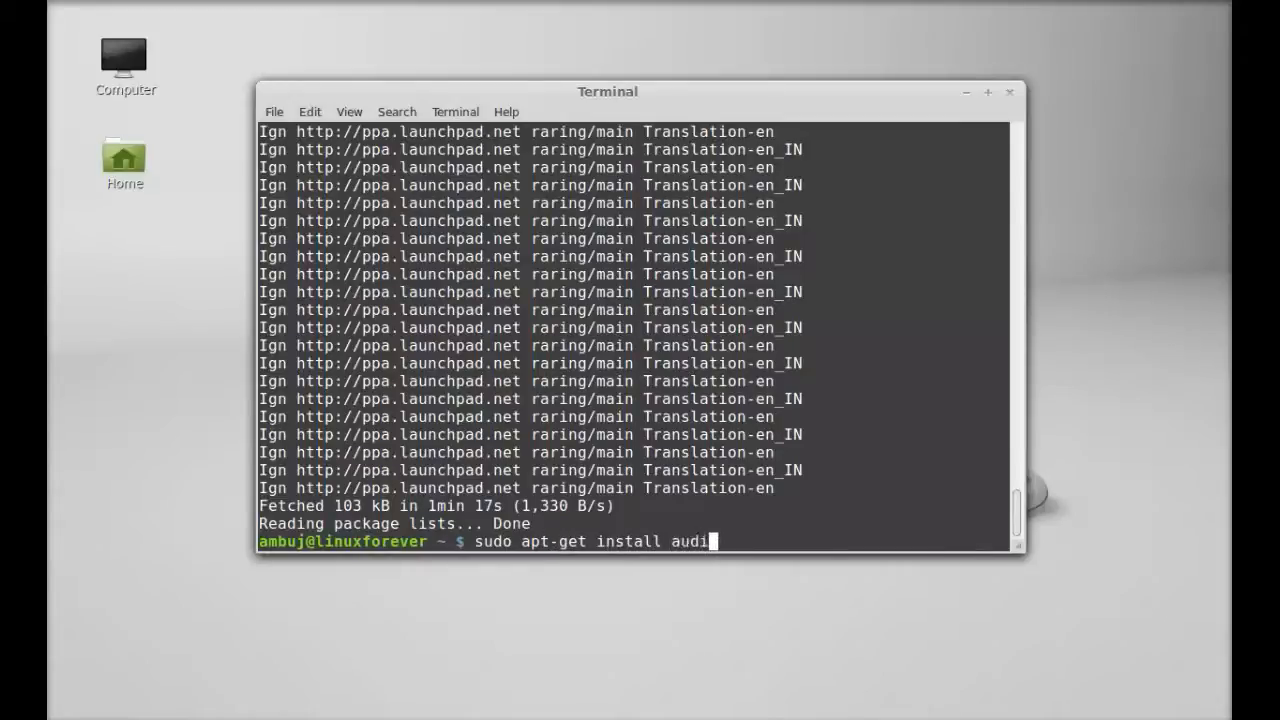
text(o-record)
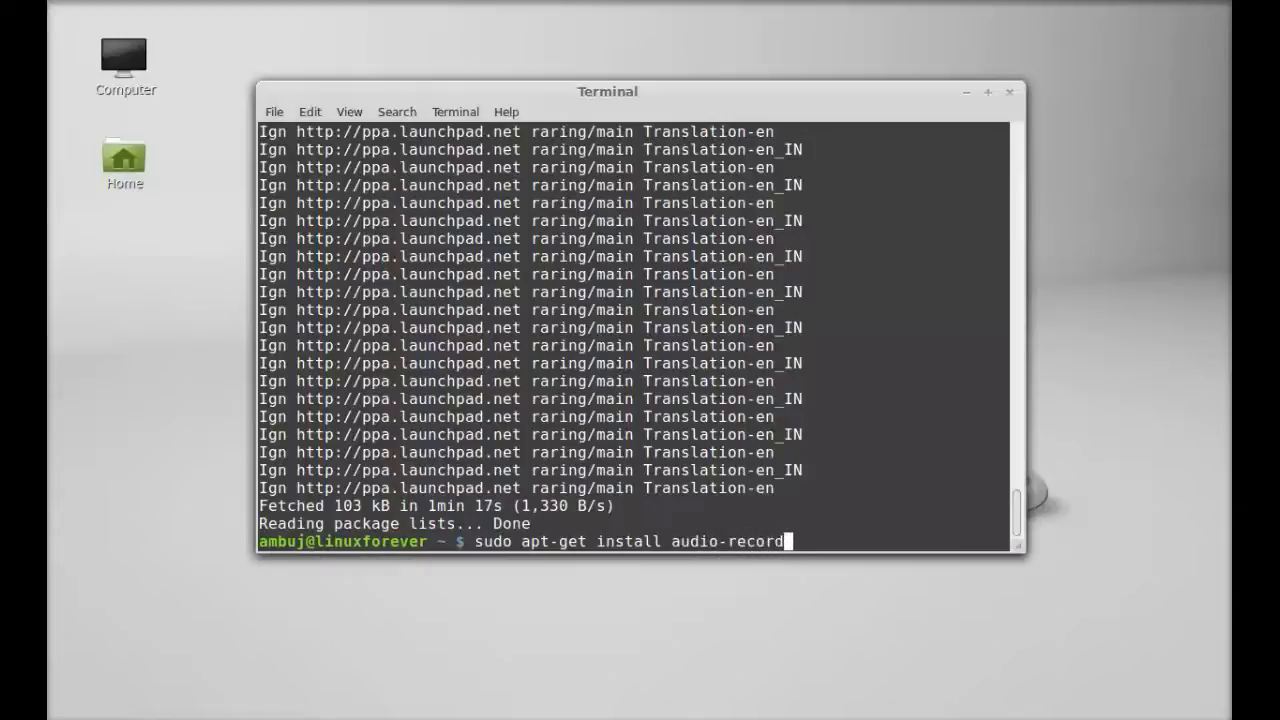
text(er)
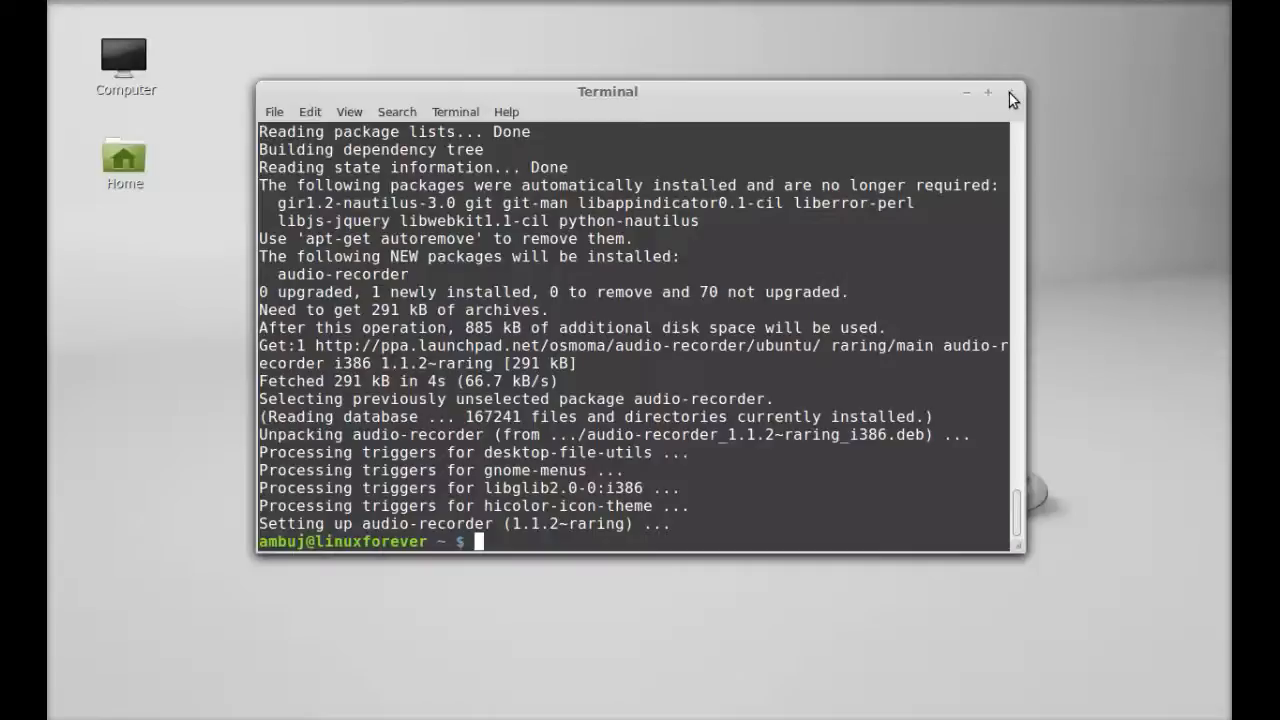
click(1004, 94)
text(re)
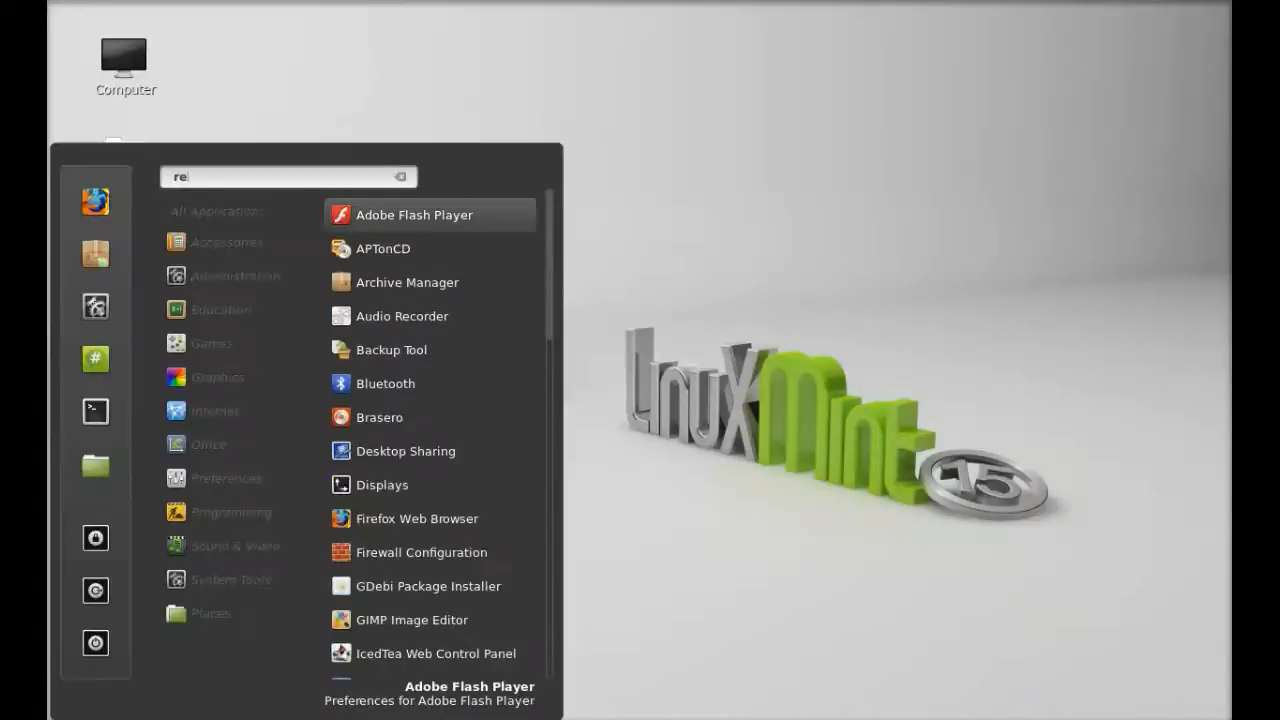
Step: Search the Mint menu for 'audio' and launch Audio Recorder from the results
text(a)
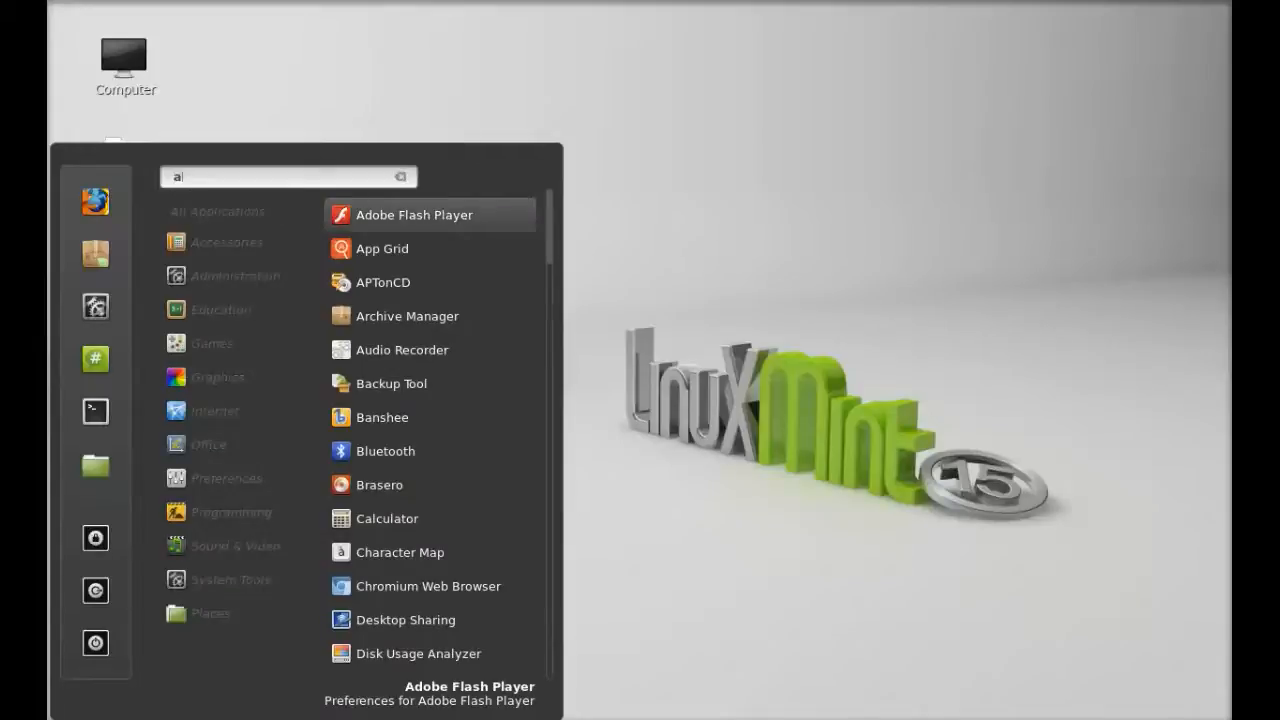
text(udio)
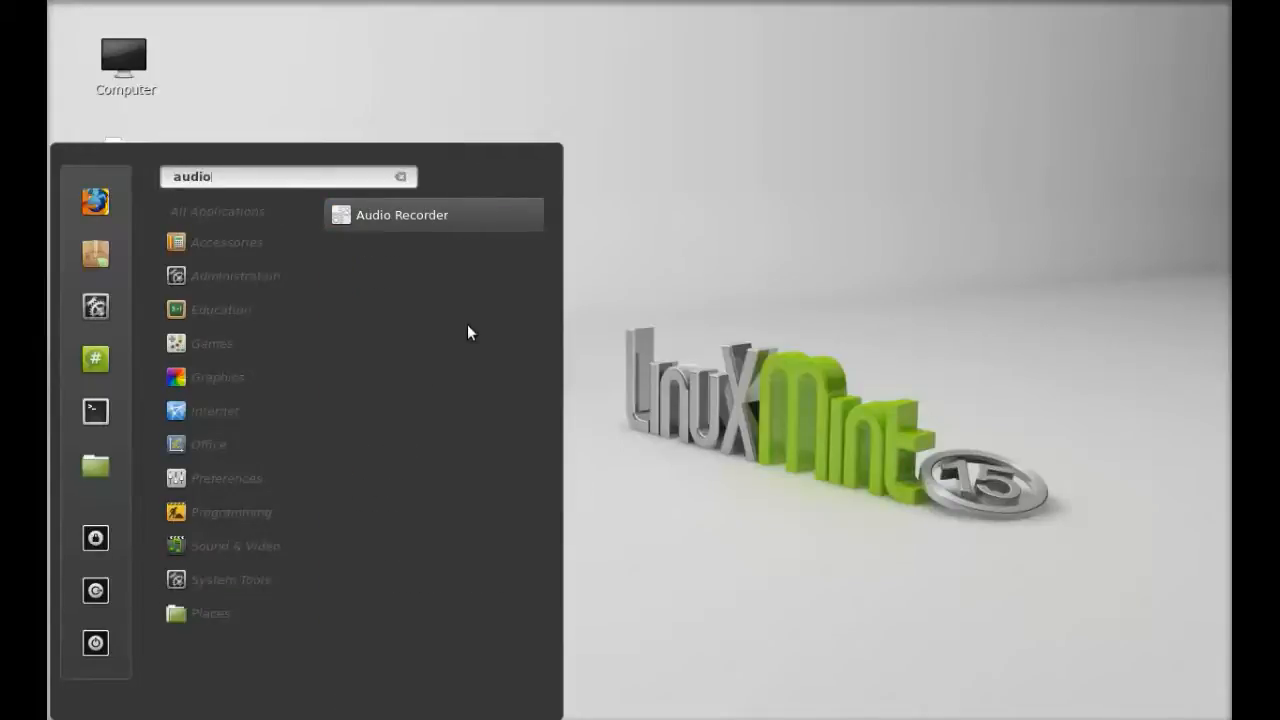
click(432, 214)
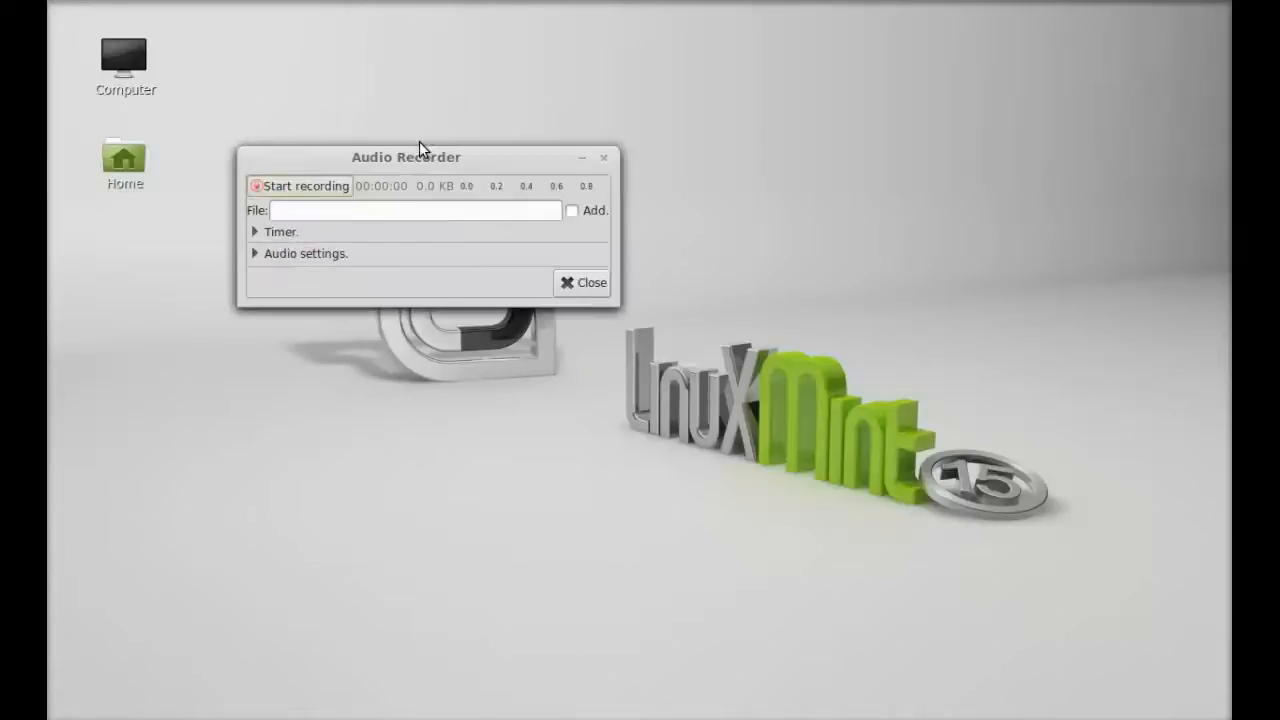
Step: Move the Audio Recorder window toward the screen centre and expand its Timer section
drag(418, 148, 540, 163)
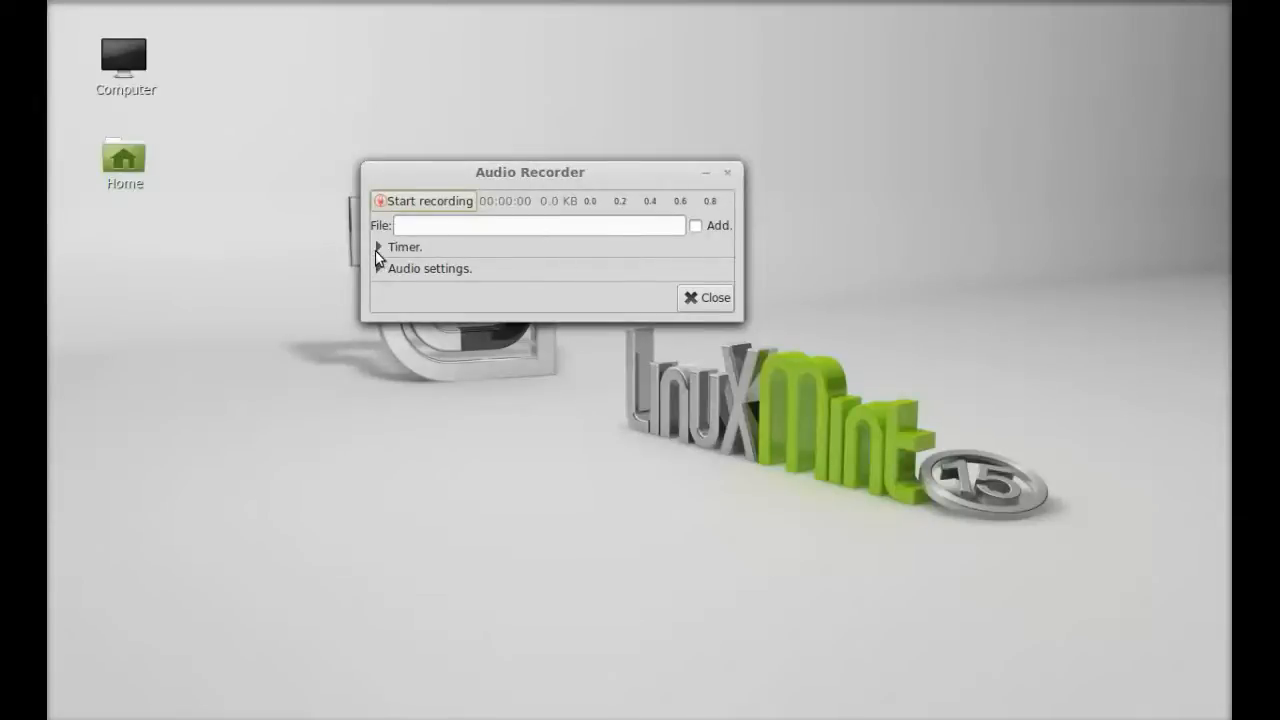
click(379, 247)
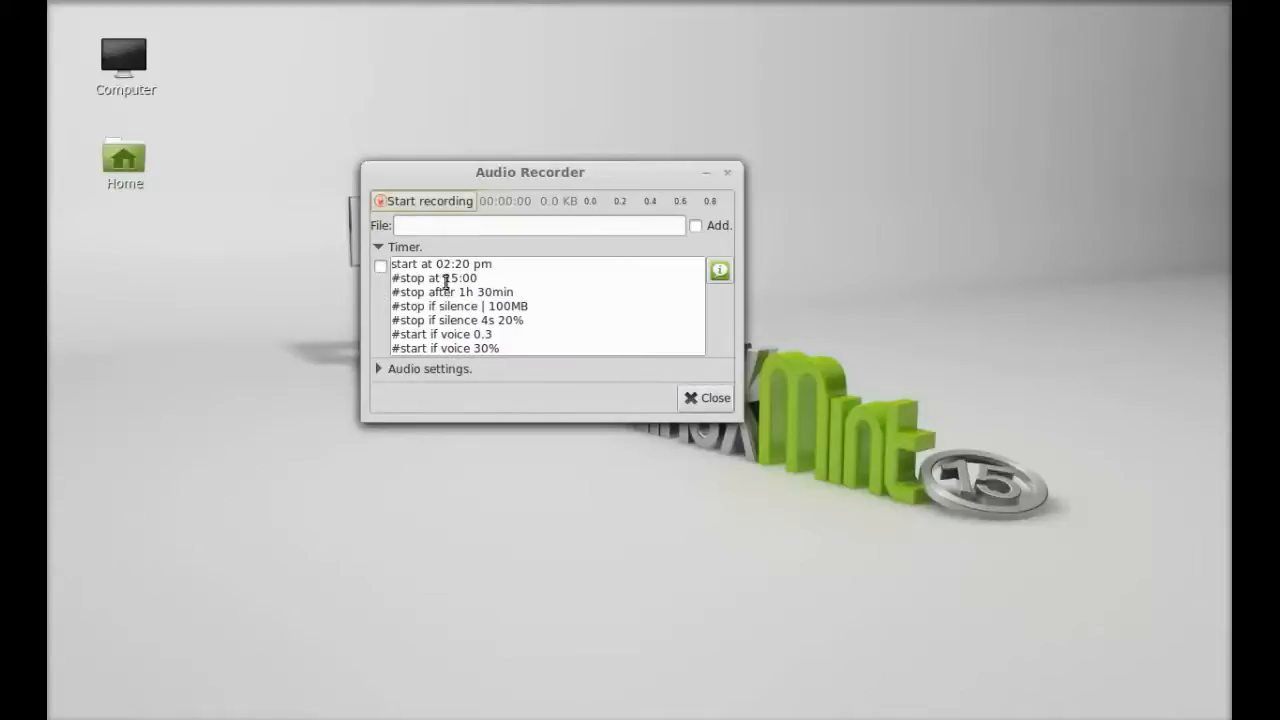
mouse_move(408, 291)
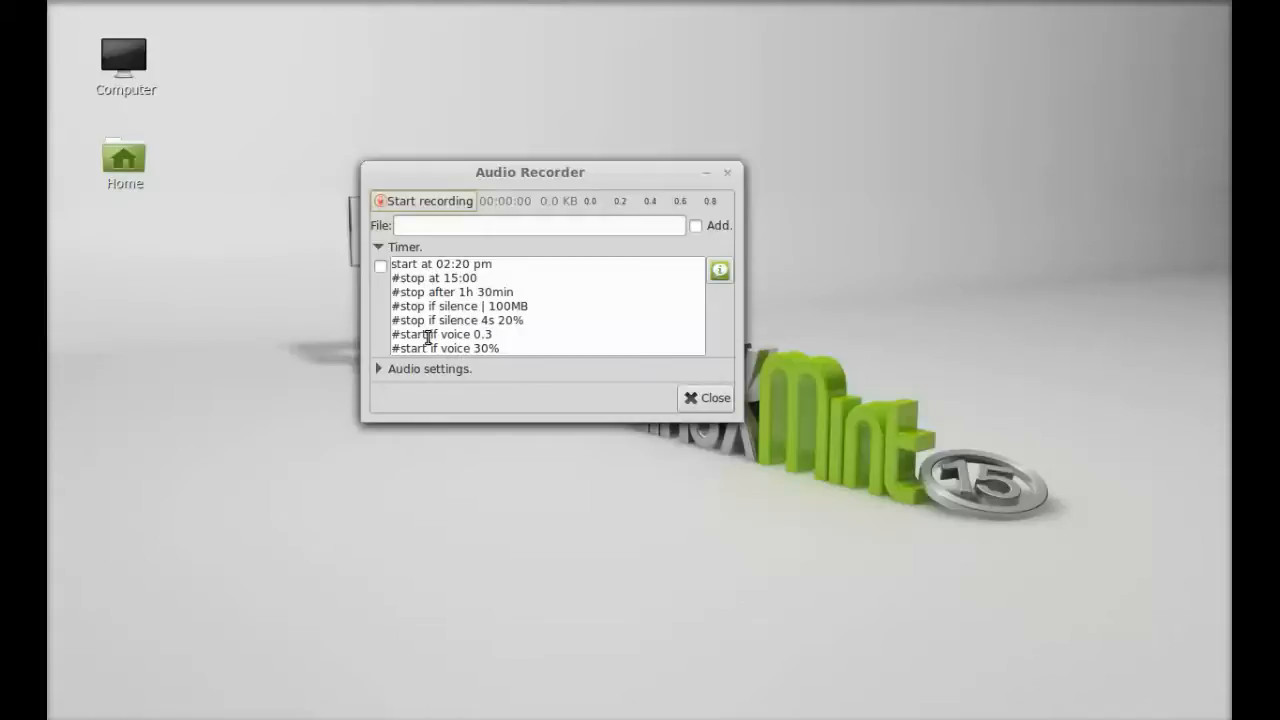
Step: Expand Audio settings and set the source to Built-in Audio Analog Stereo (Microphone)
click(381, 369)
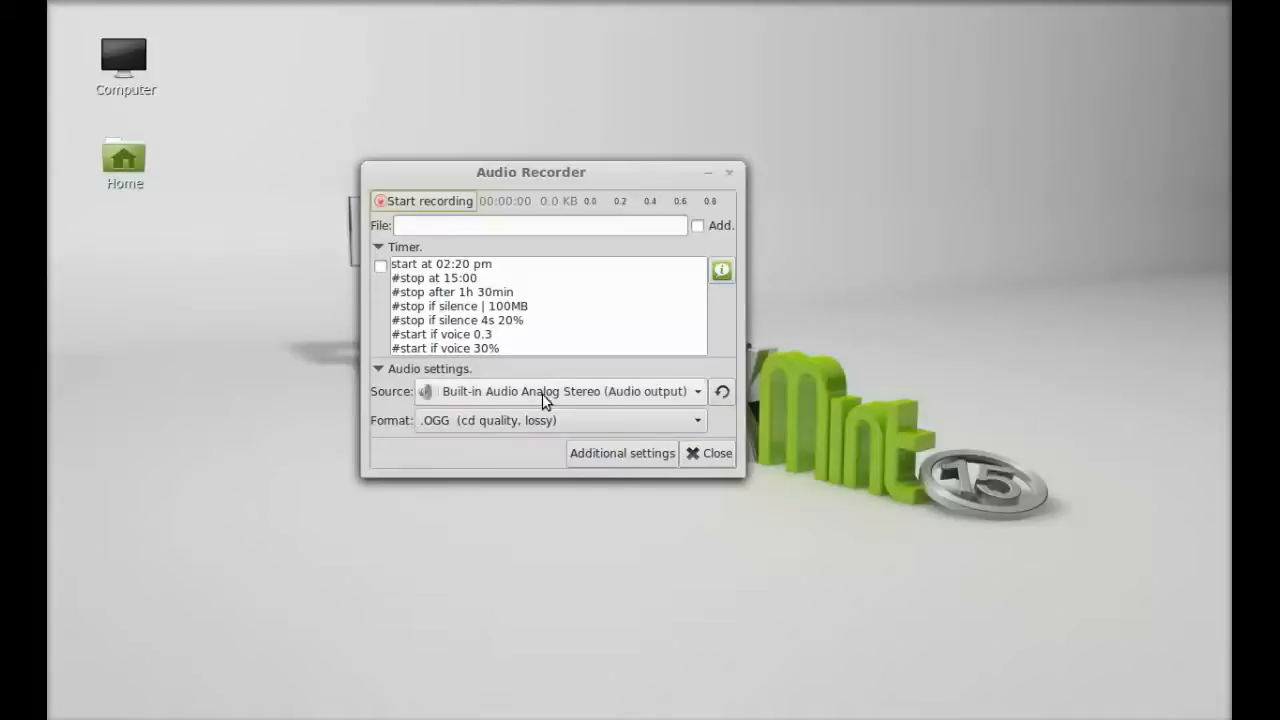
mouse_move(540, 397)
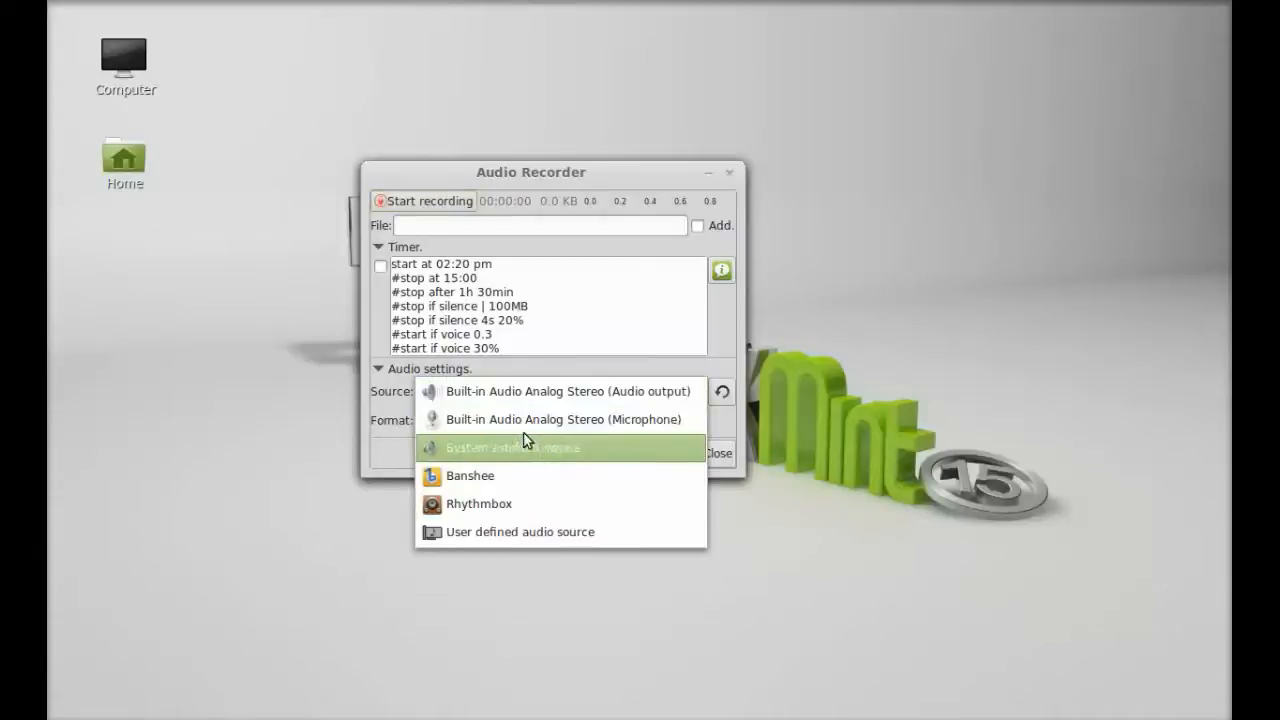
mouse_move(528, 428)
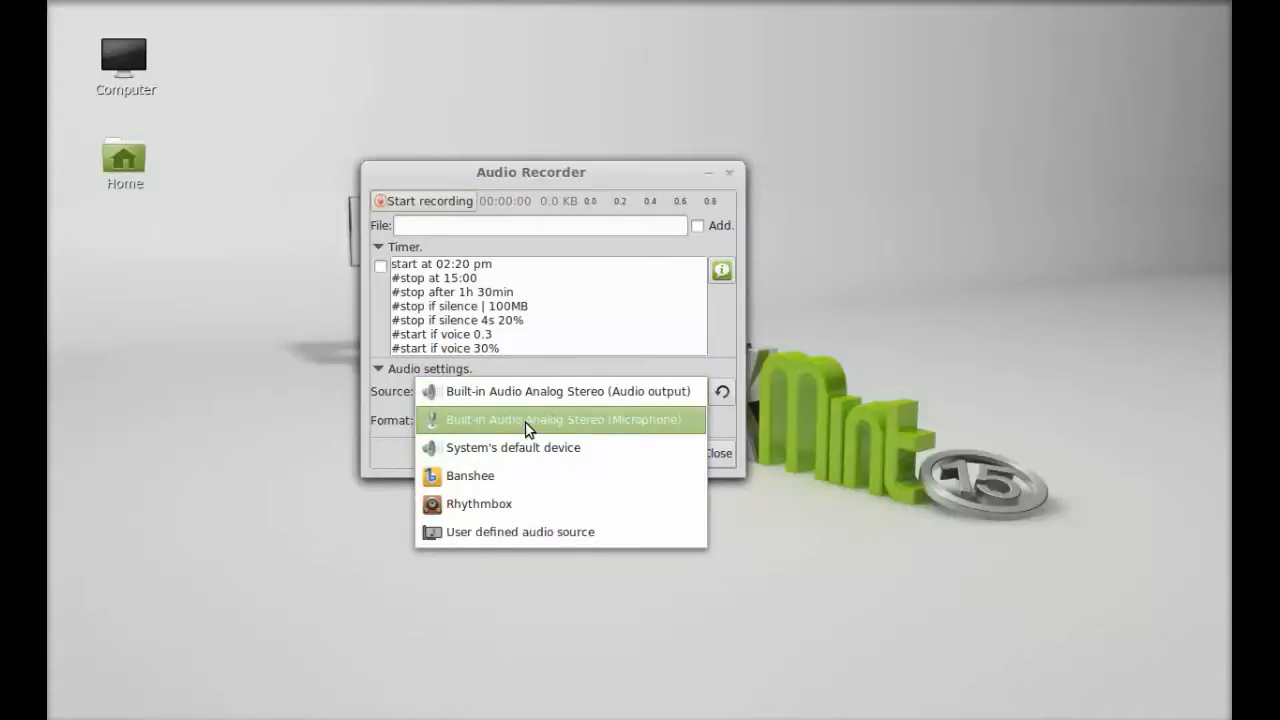
click(559, 420)
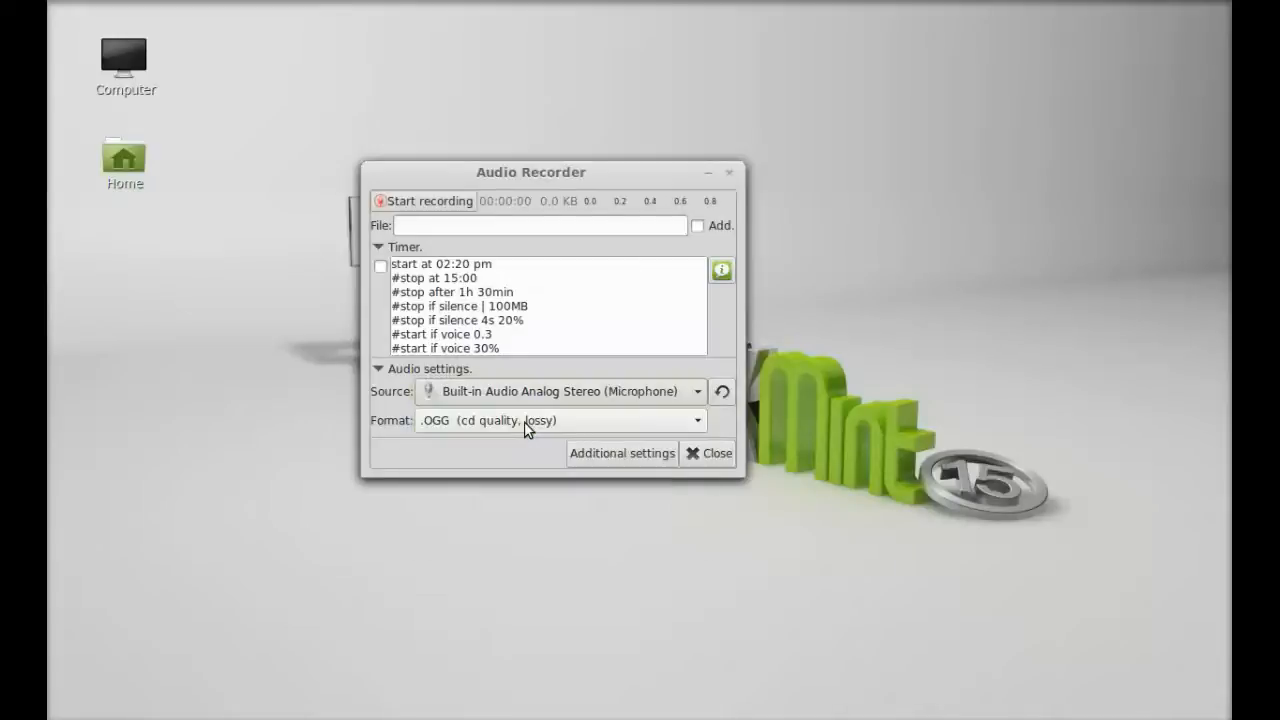
mouse_move(415, 436)
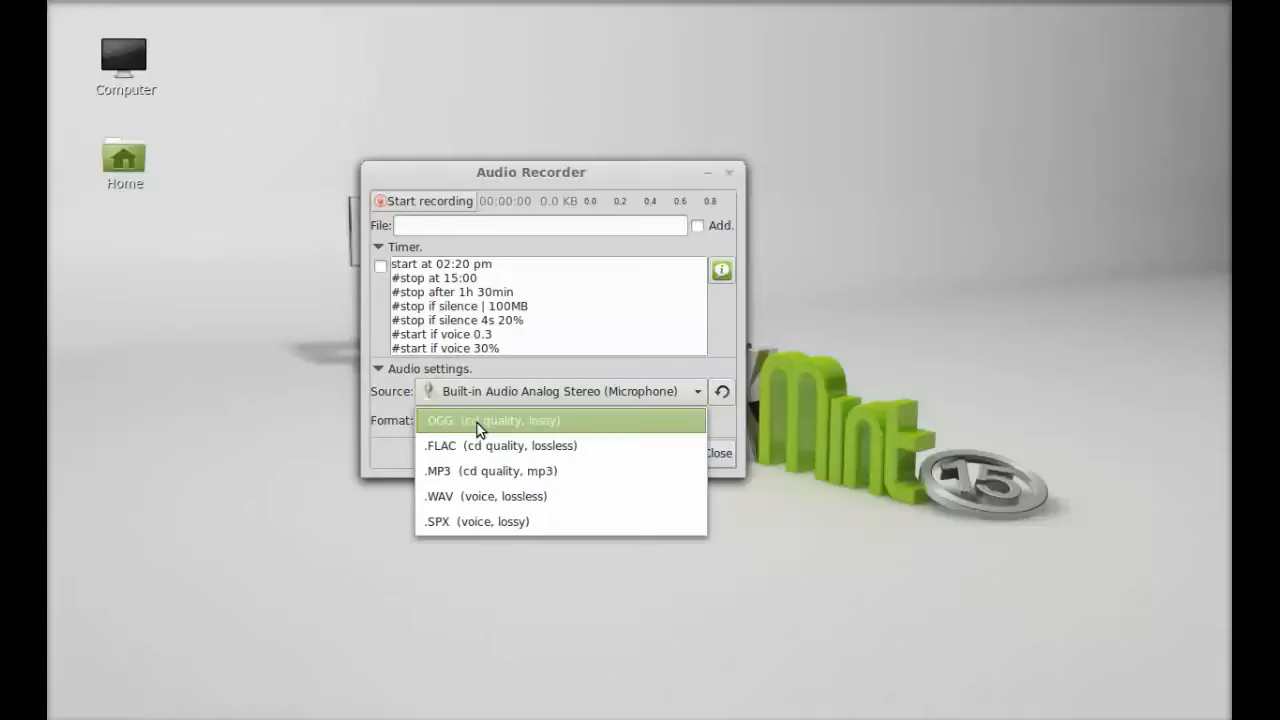
mouse_move(484, 483)
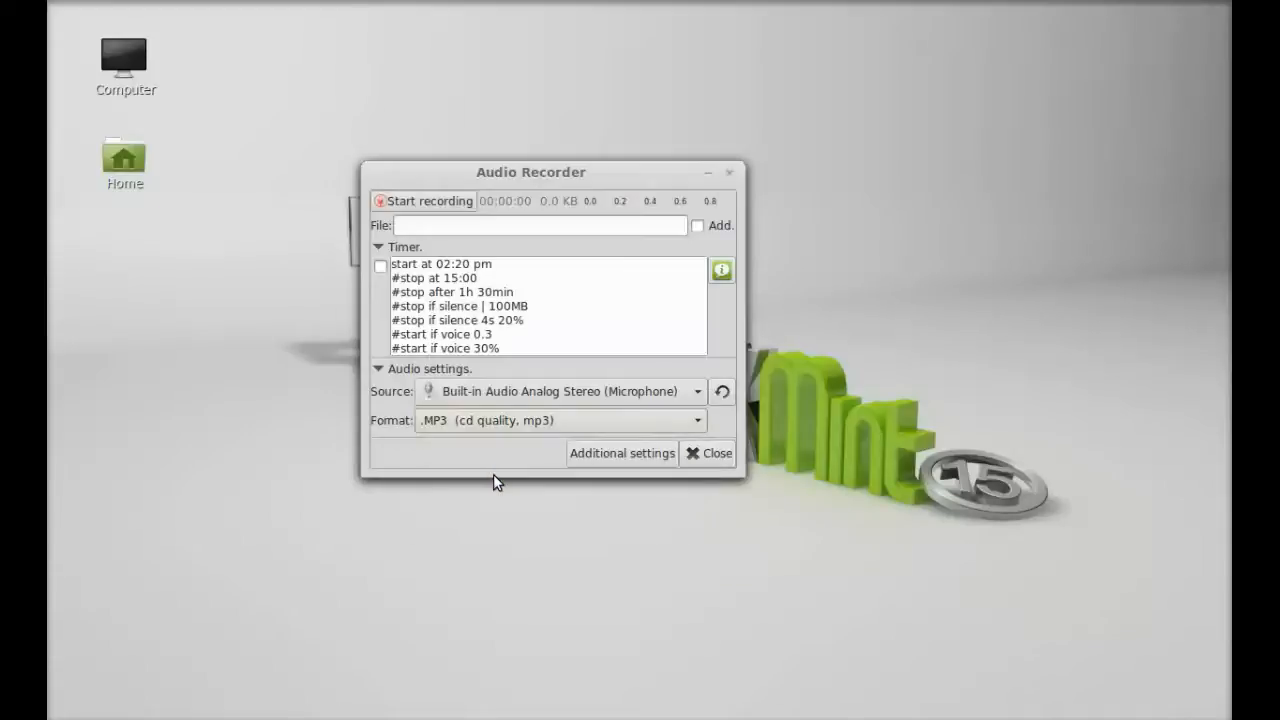
mouse_move(491, 275)
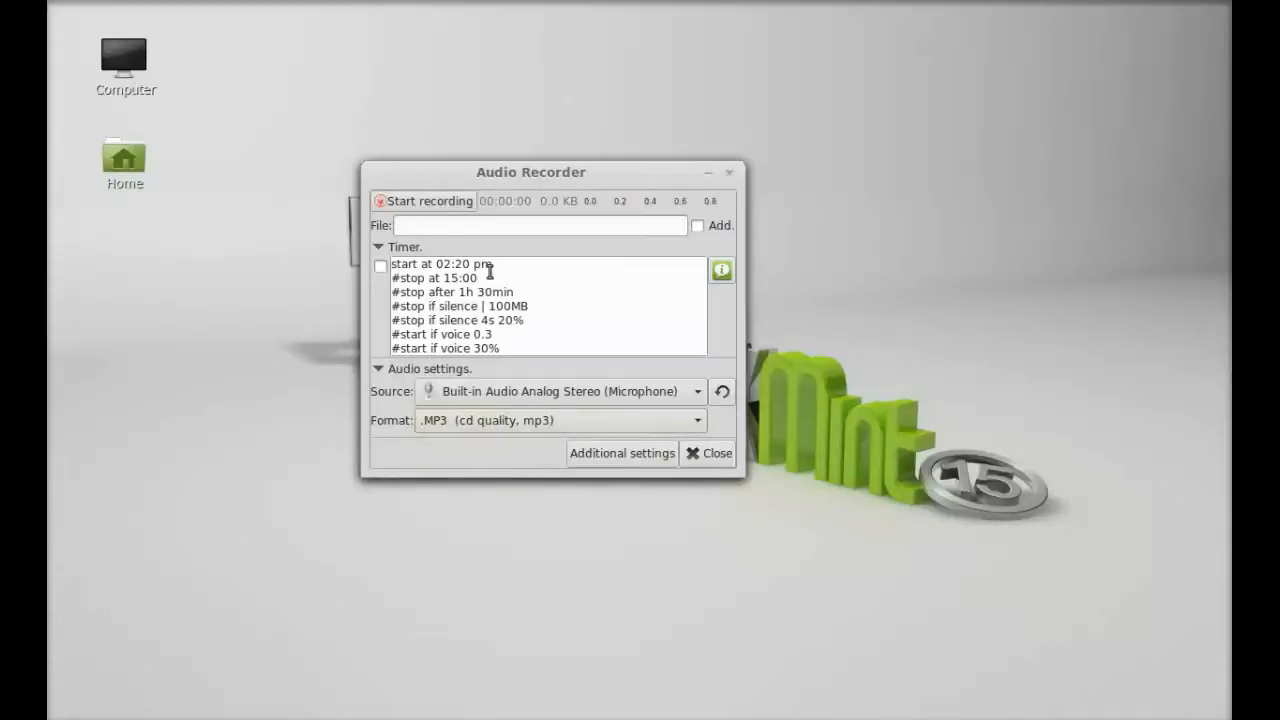
mouse_move(446, 213)
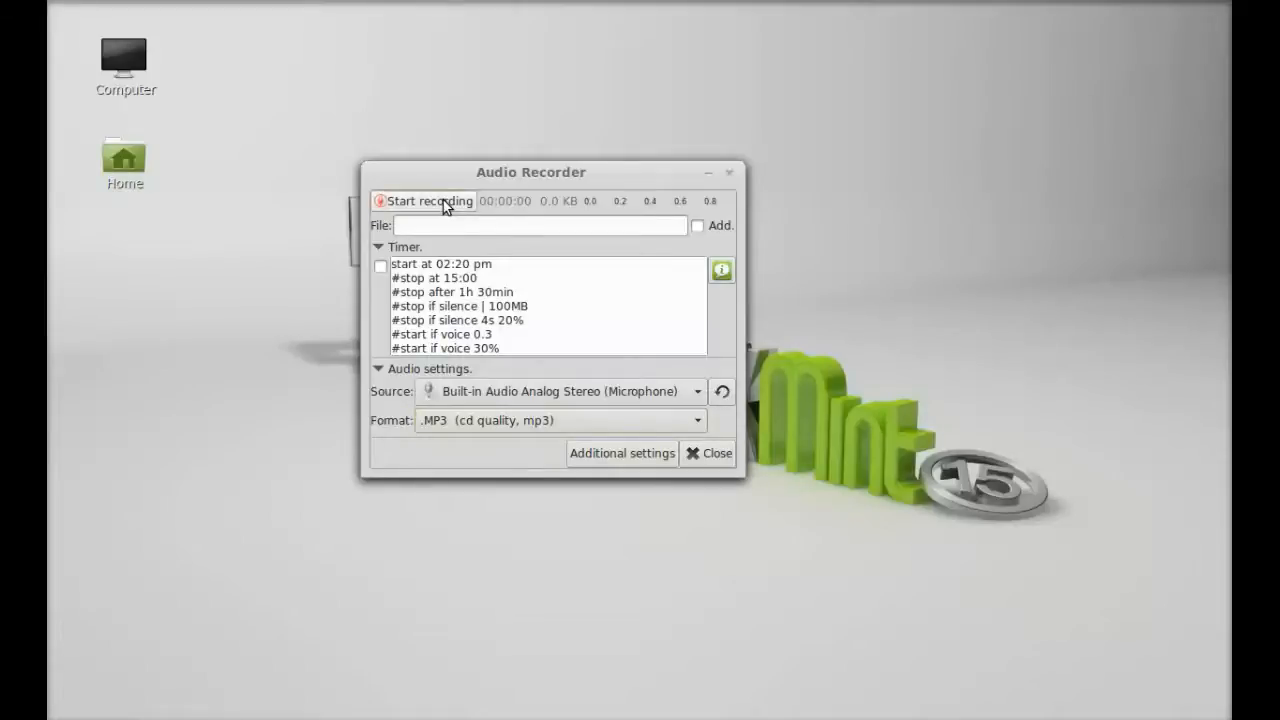
Step: Record about ten seconds from the microphone, stop recording, and close Audio Recorder
click(430, 201)
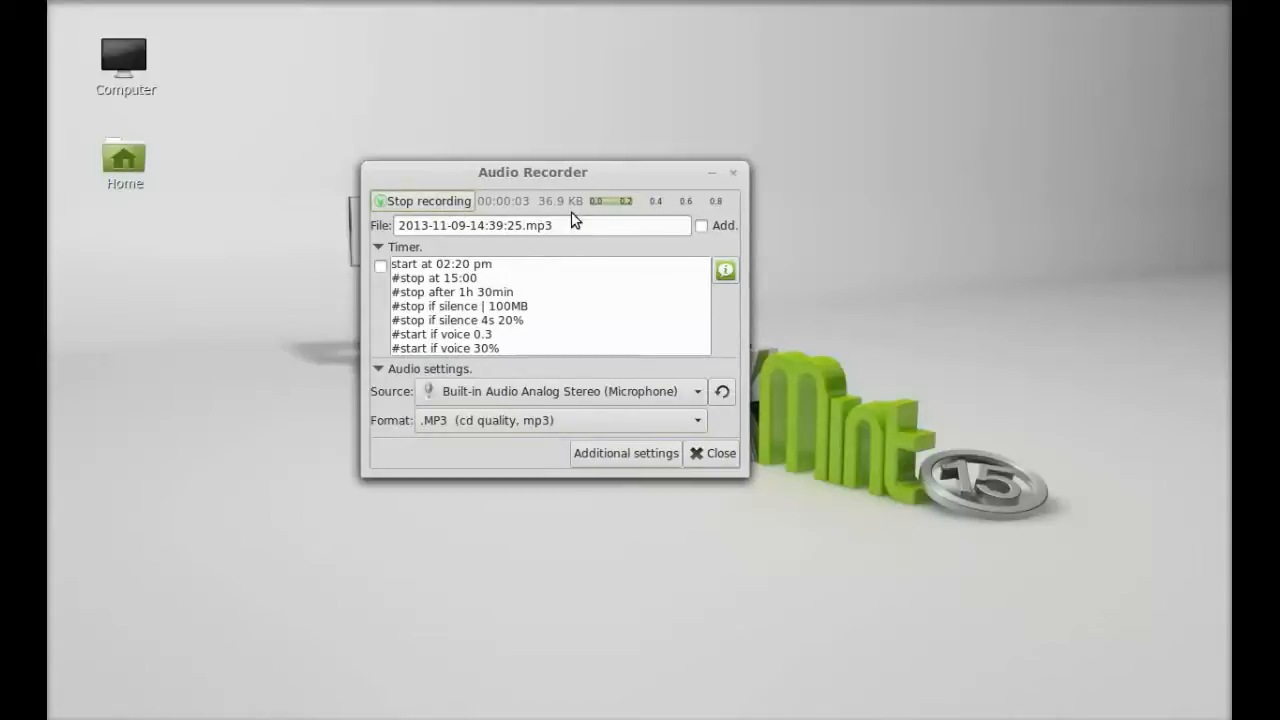
mouse_move(698, 536)
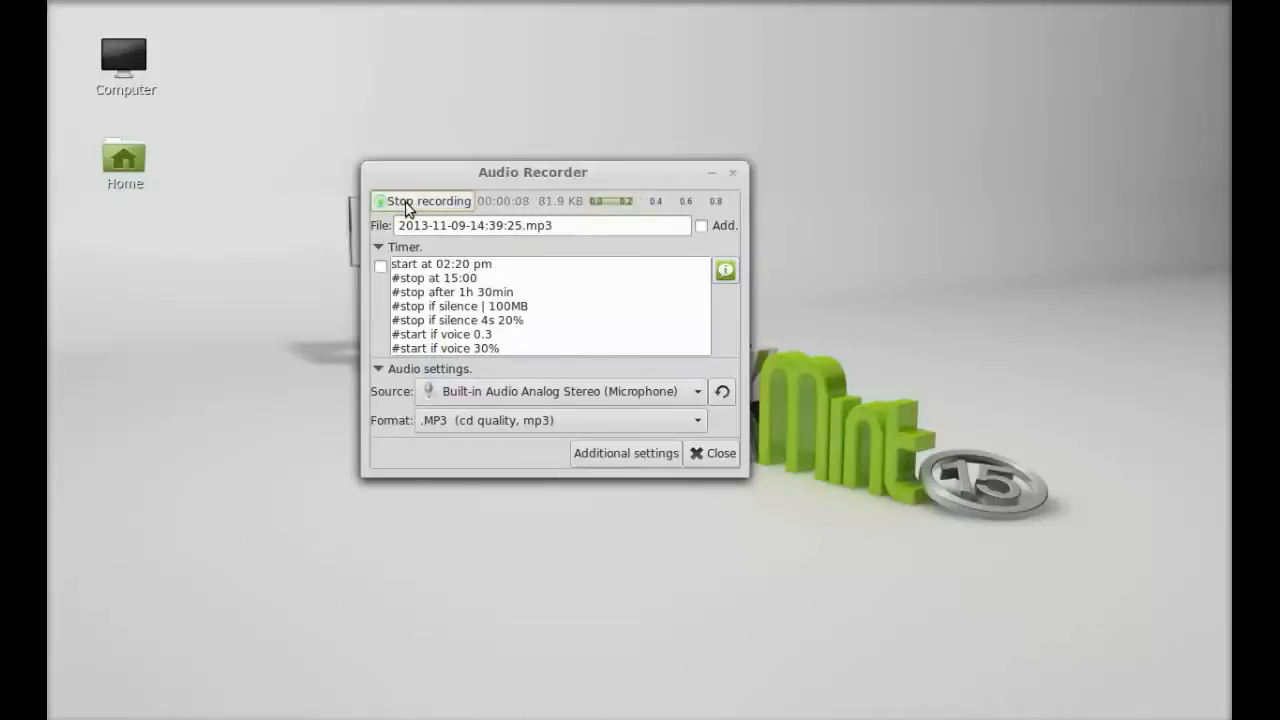
click(423, 201)
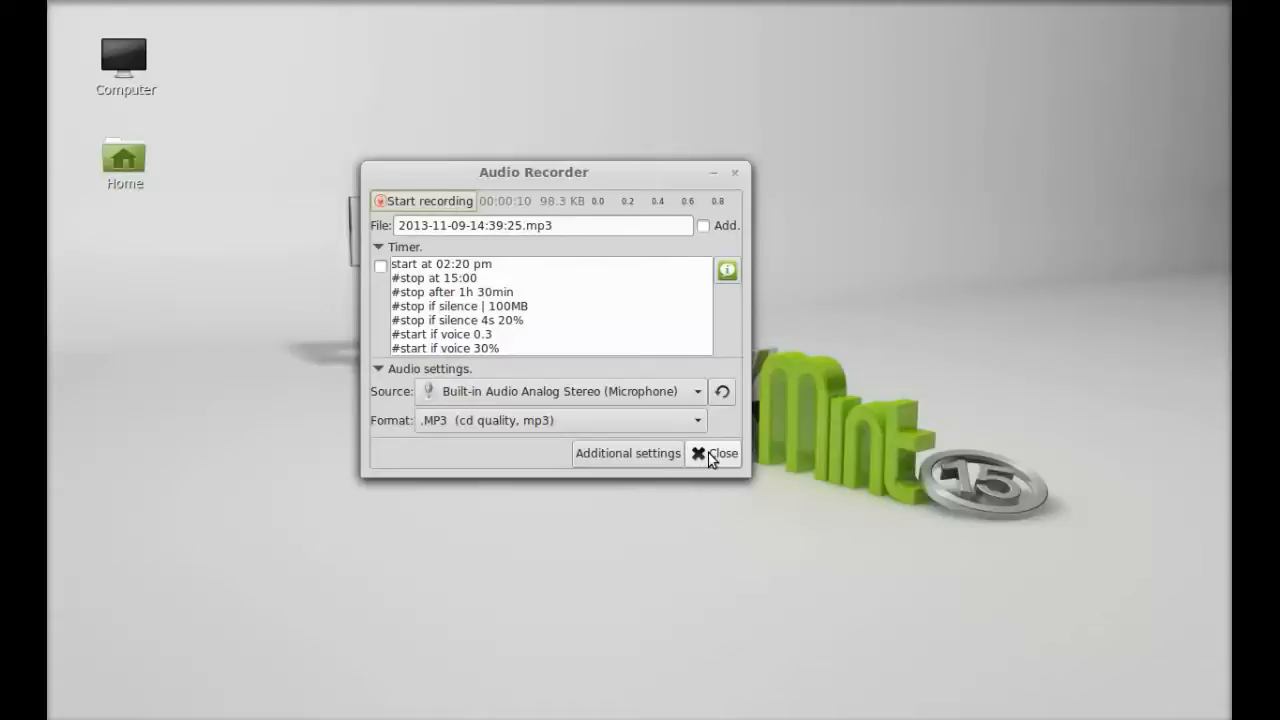
click(717, 453)
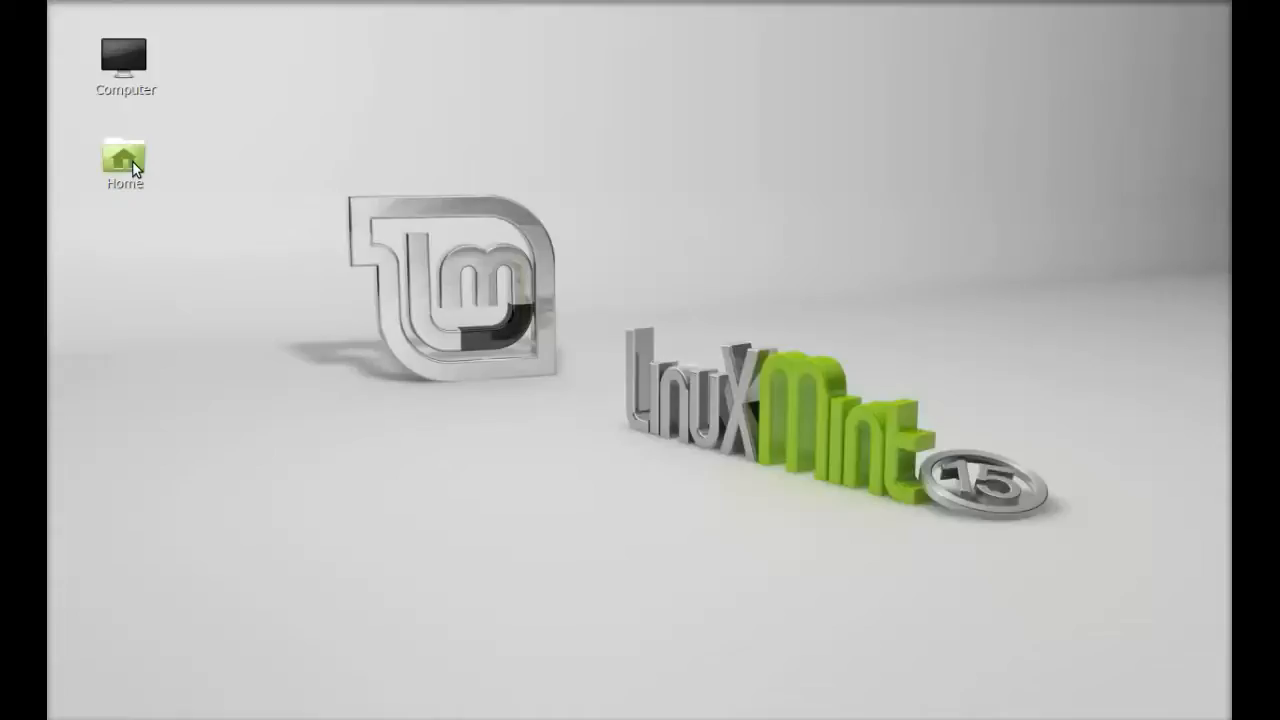
double_click(121, 158)
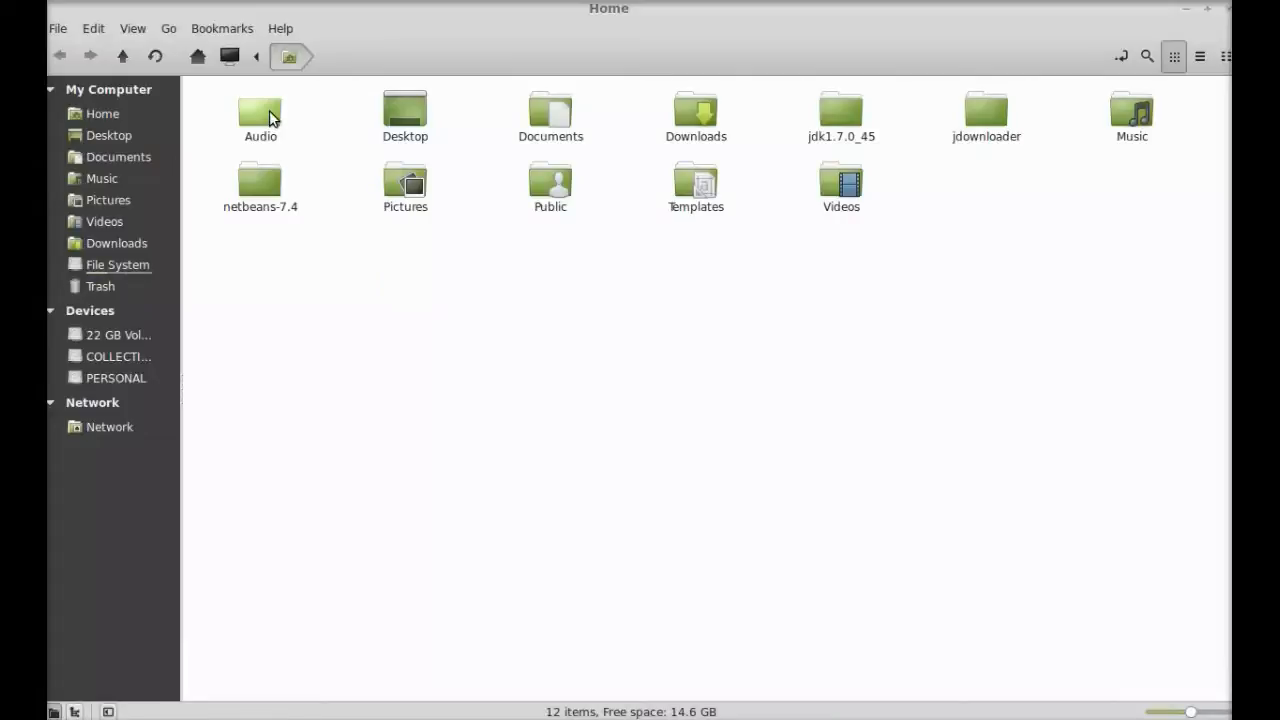
double_click(260, 110)
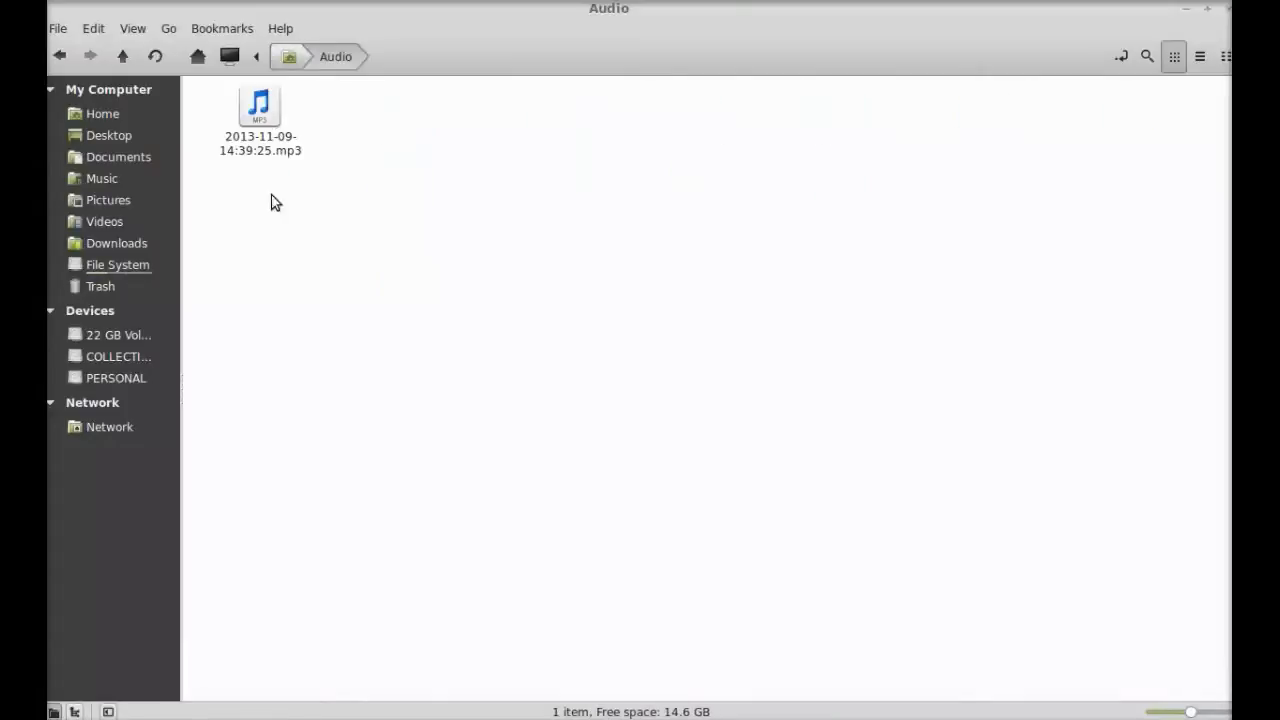
mouse_move(283, 187)
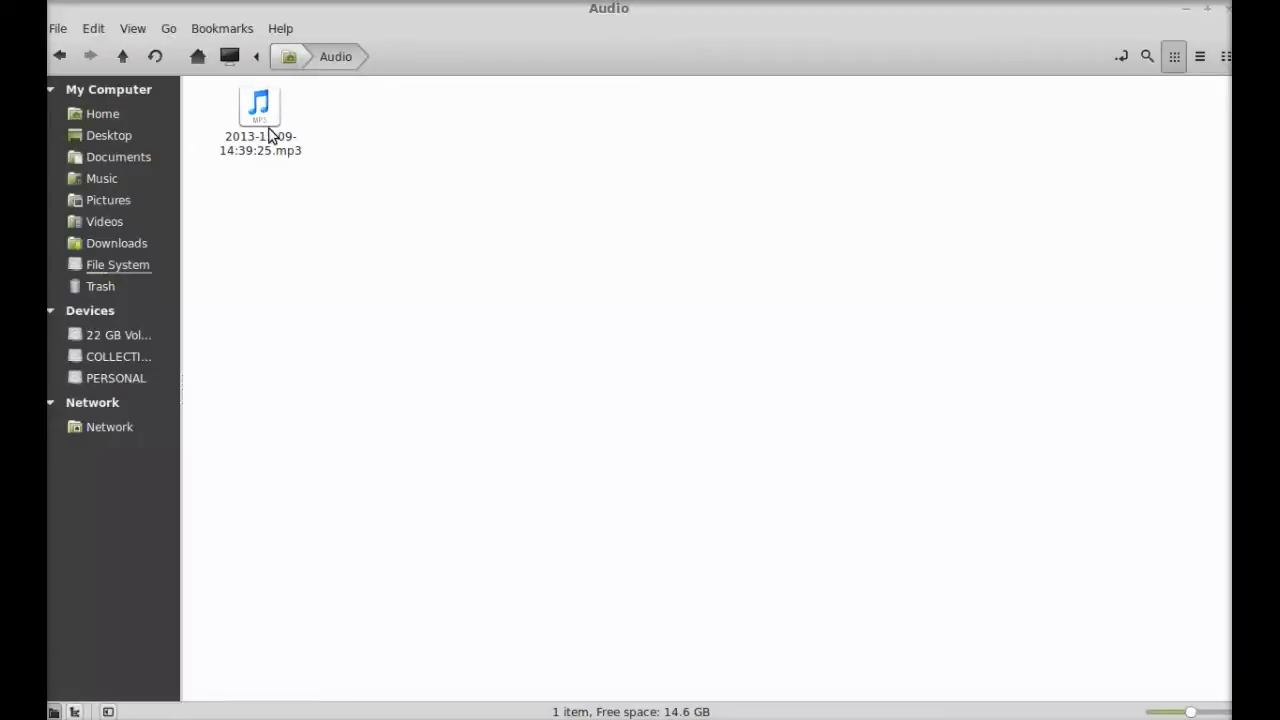
mouse_move(261, 127)
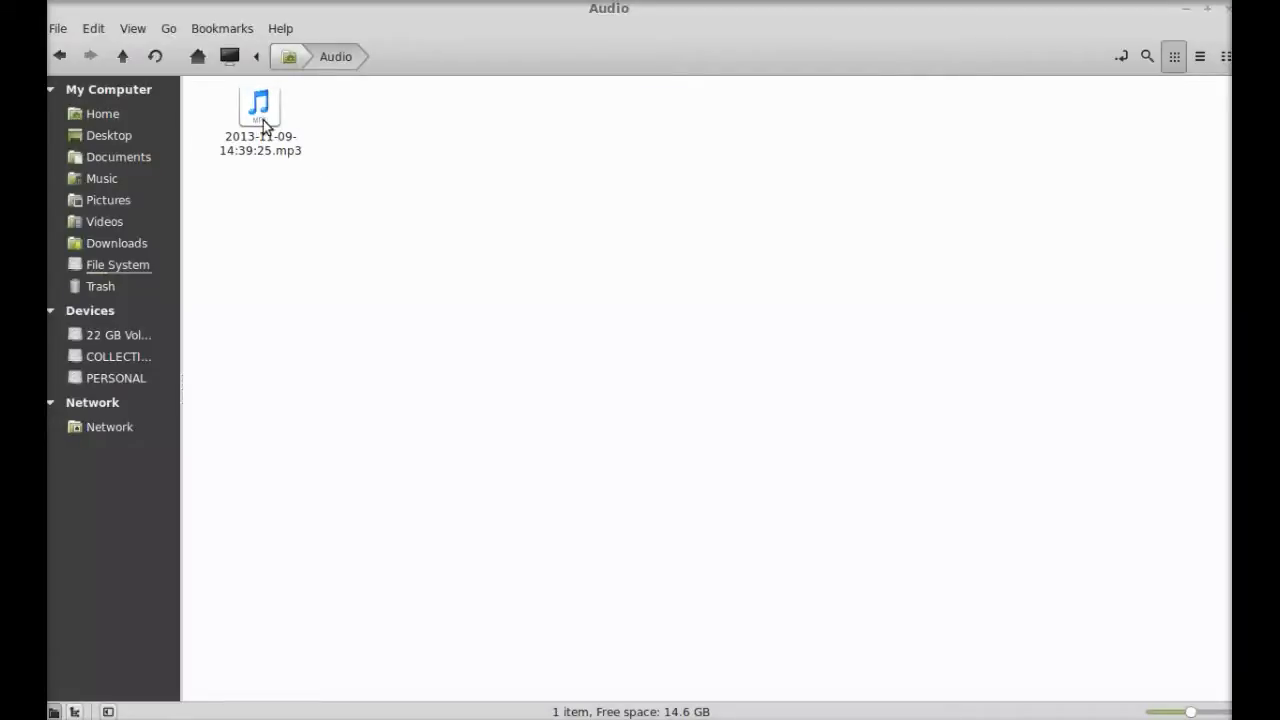